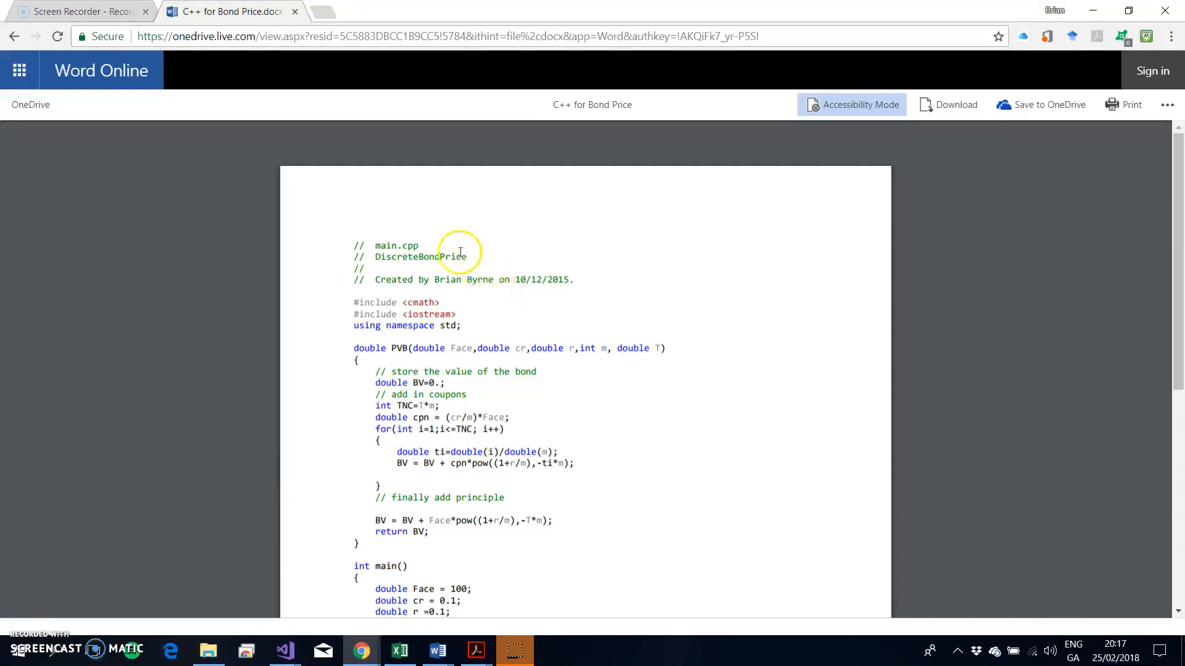
{"action": "mouse_move", "coordinate": [351, 246]}
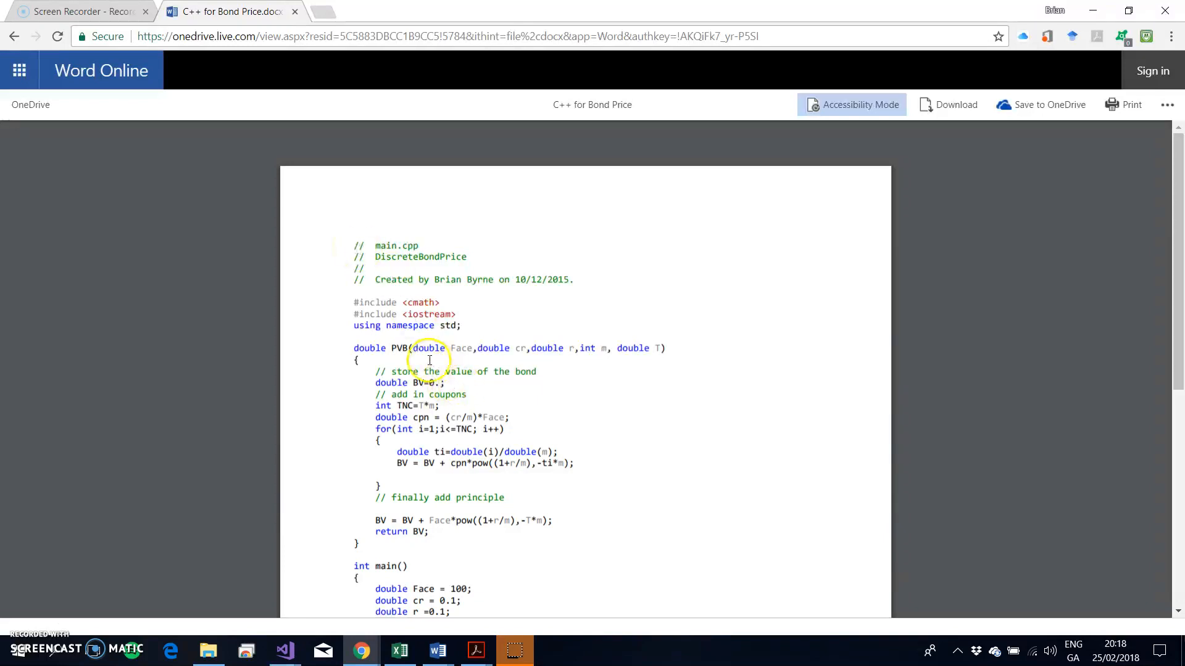
- Scroll through the bond pricing code document and switch to the OnlineGDB compiler tab
{"action": "scroll", "scroll_direction": "down", "scroll_amount": 3}
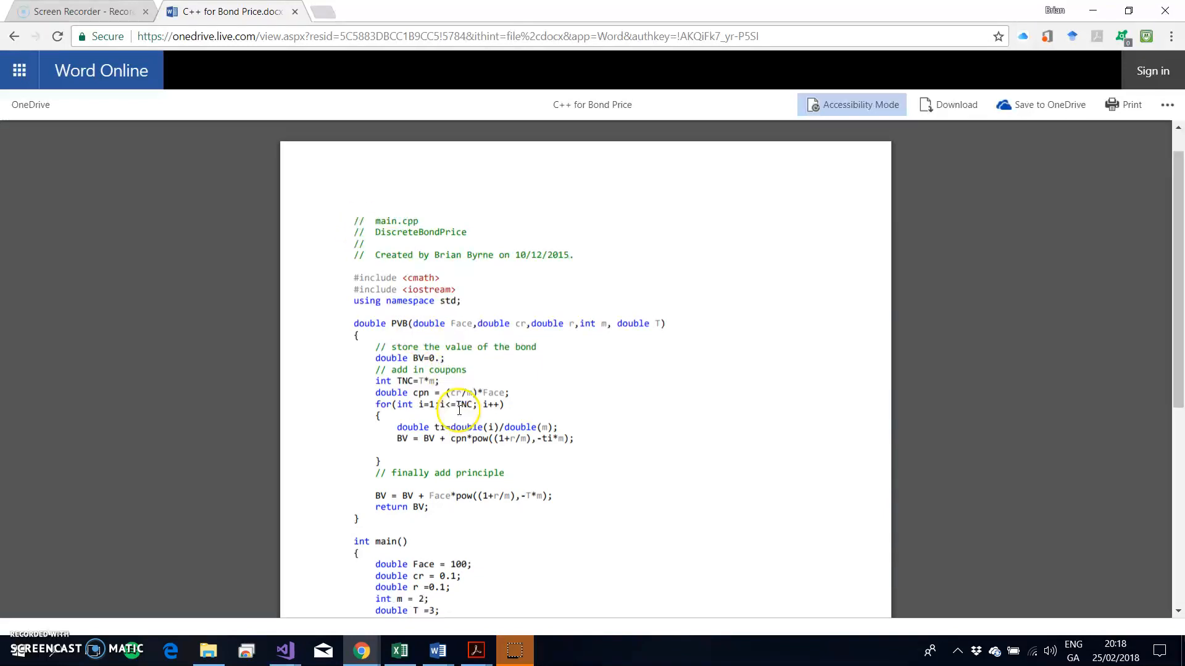
{"action": "scroll", "scroll_direction": "down", "scroll_amount": 3}
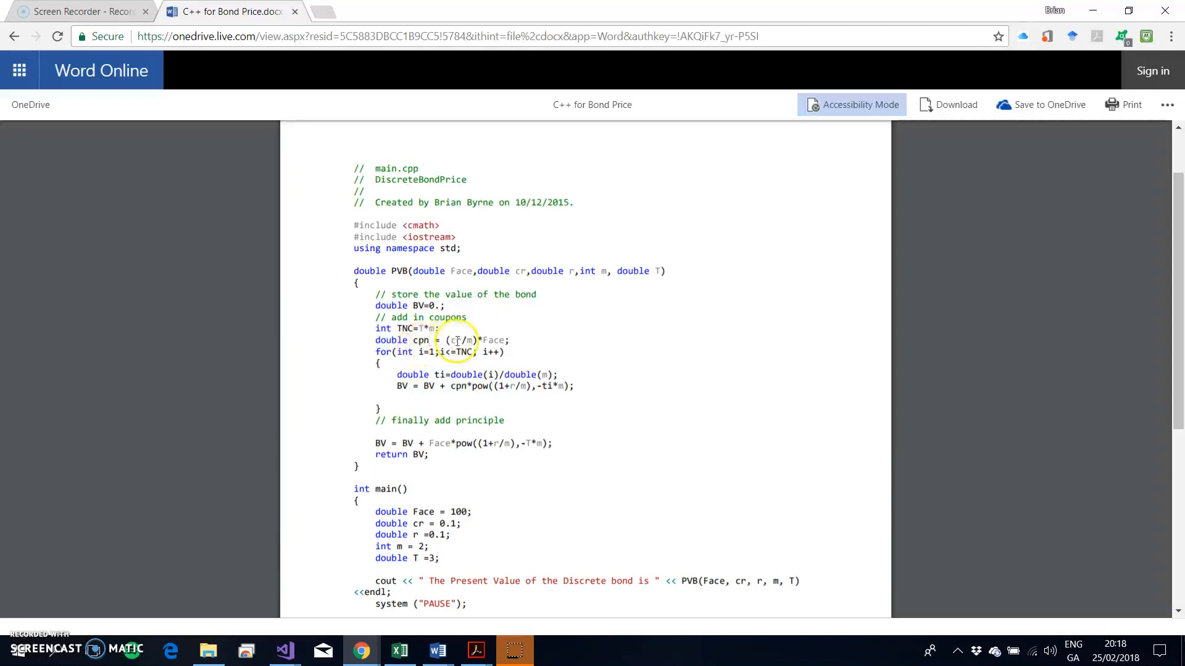
{"action": "scroll", "scroll_direction": "down", "scroll_amount": 3}
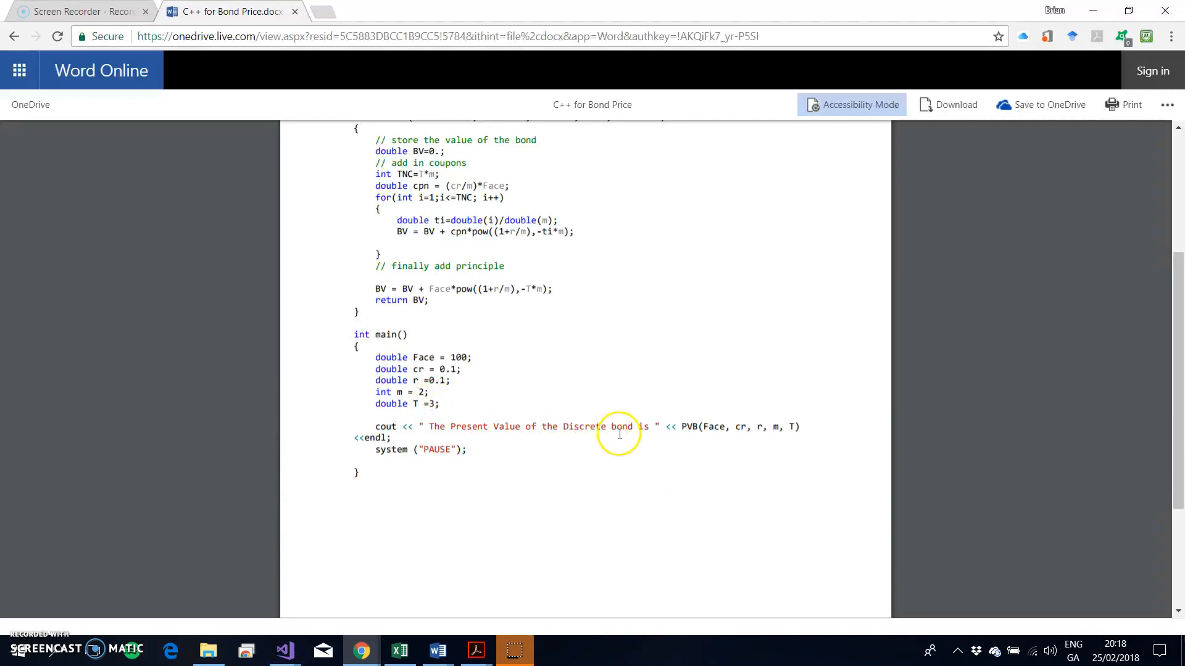
{"action": "mouse_move", "coordinate": [622, 409]}
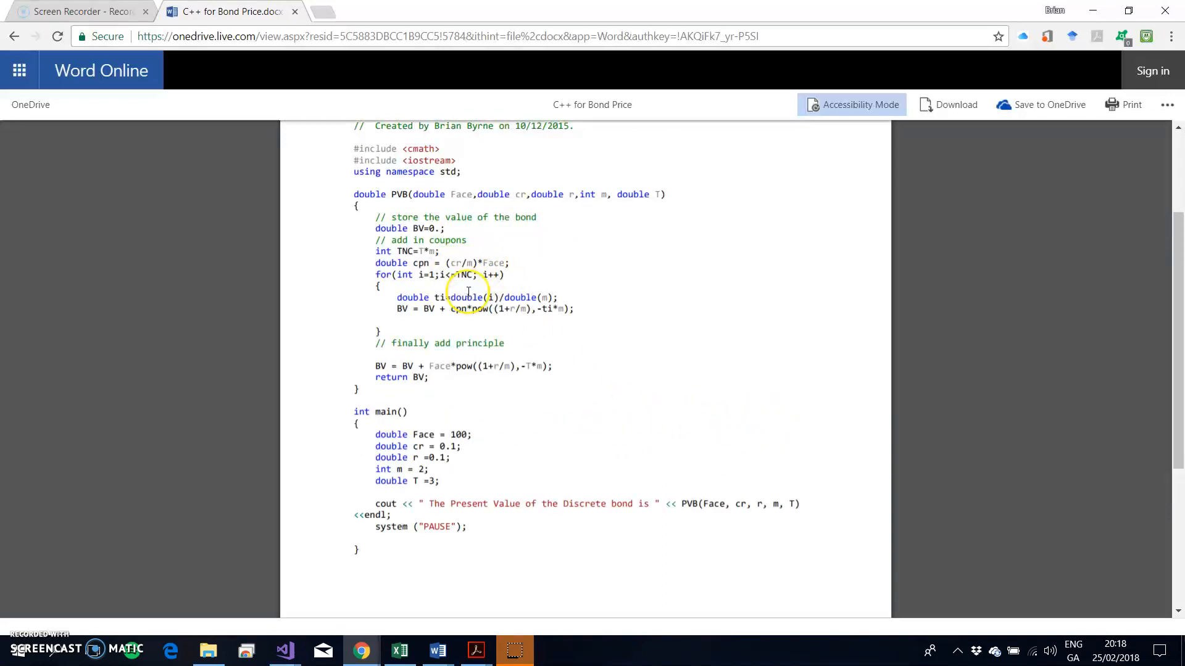
{"action": "mouse_move", "coordinate": [494, 309]}
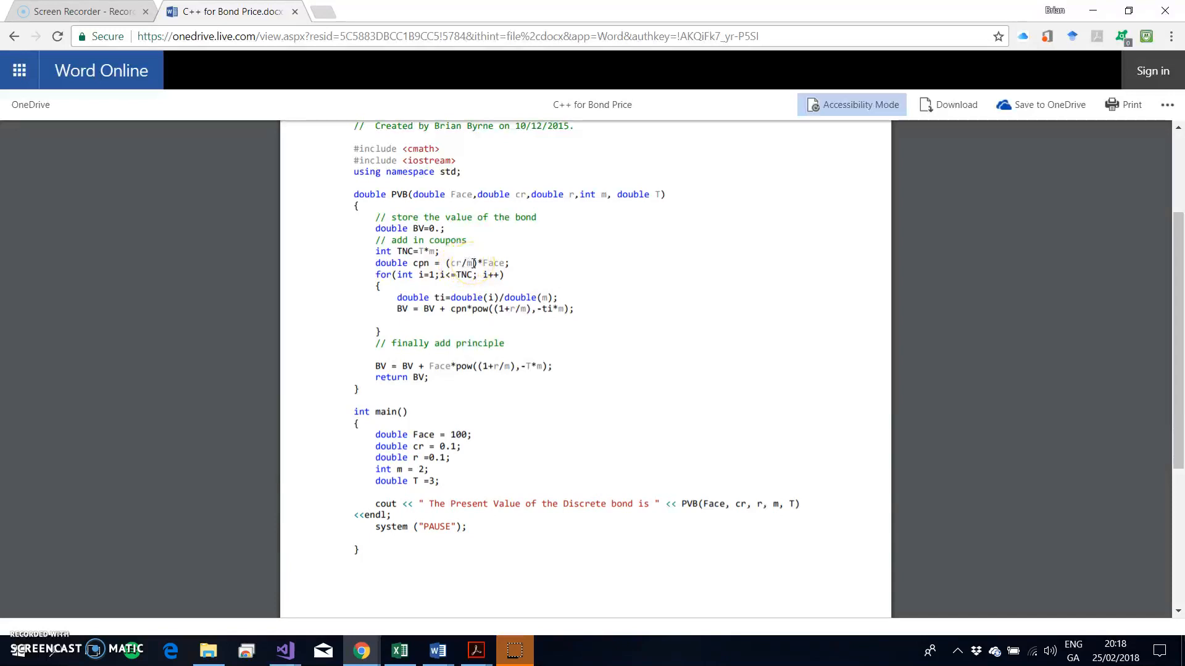
{"action": "mouse_move", "coordinate": [494, 263]}
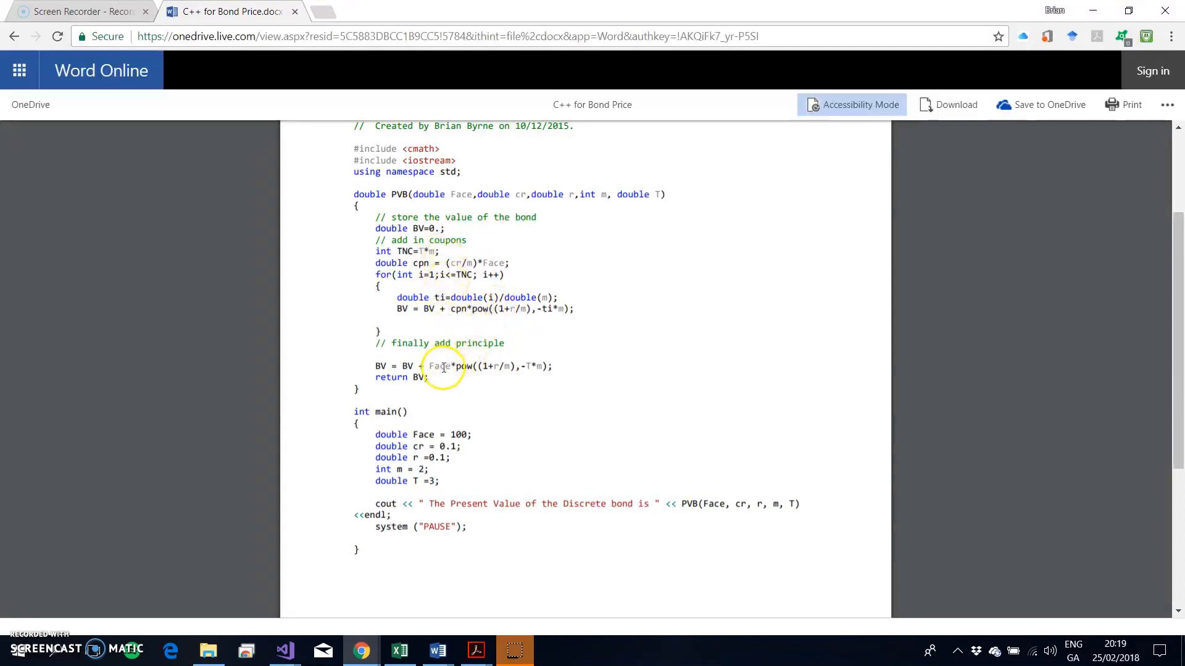
{"action": "mouse_move", "coordinate": [474, 365]}
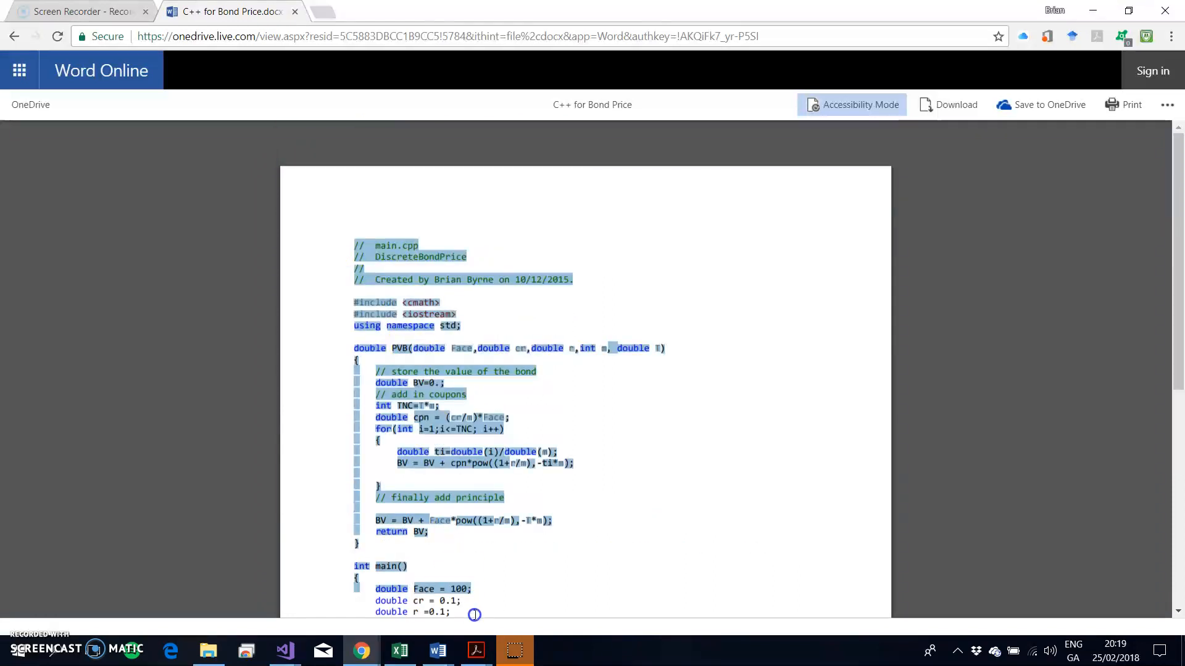
{"action": "scroll", "scroll_direction": "down", "scroll_amount": 3}
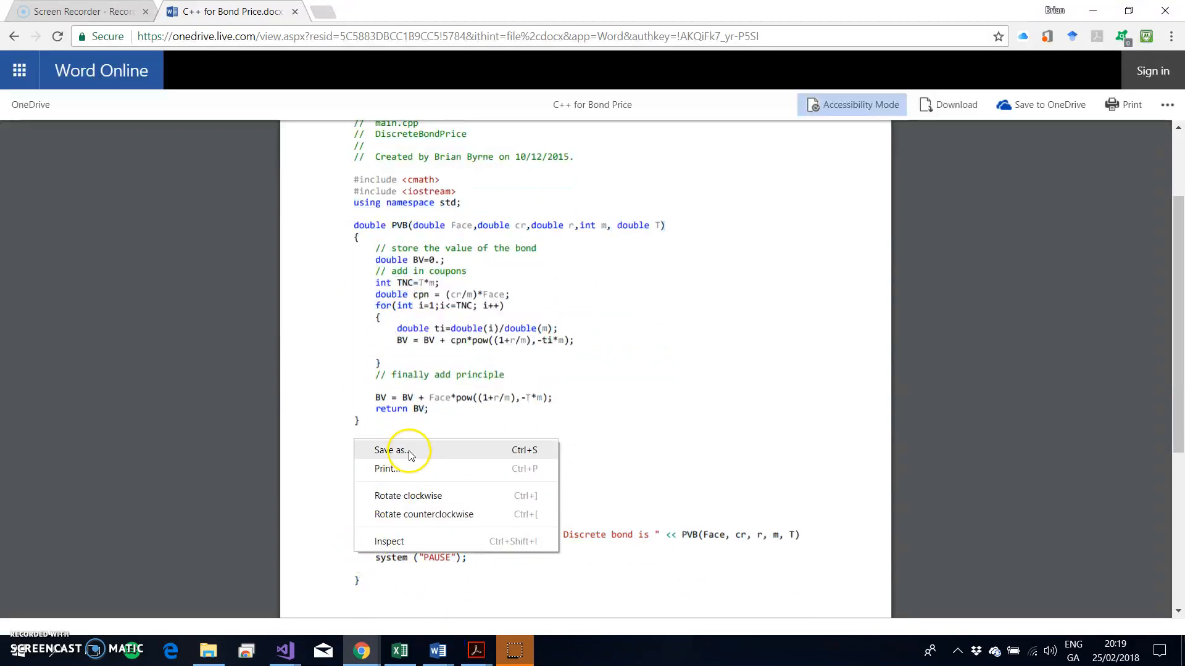
{"action": "left_click", "coordinate": [388, 469]}
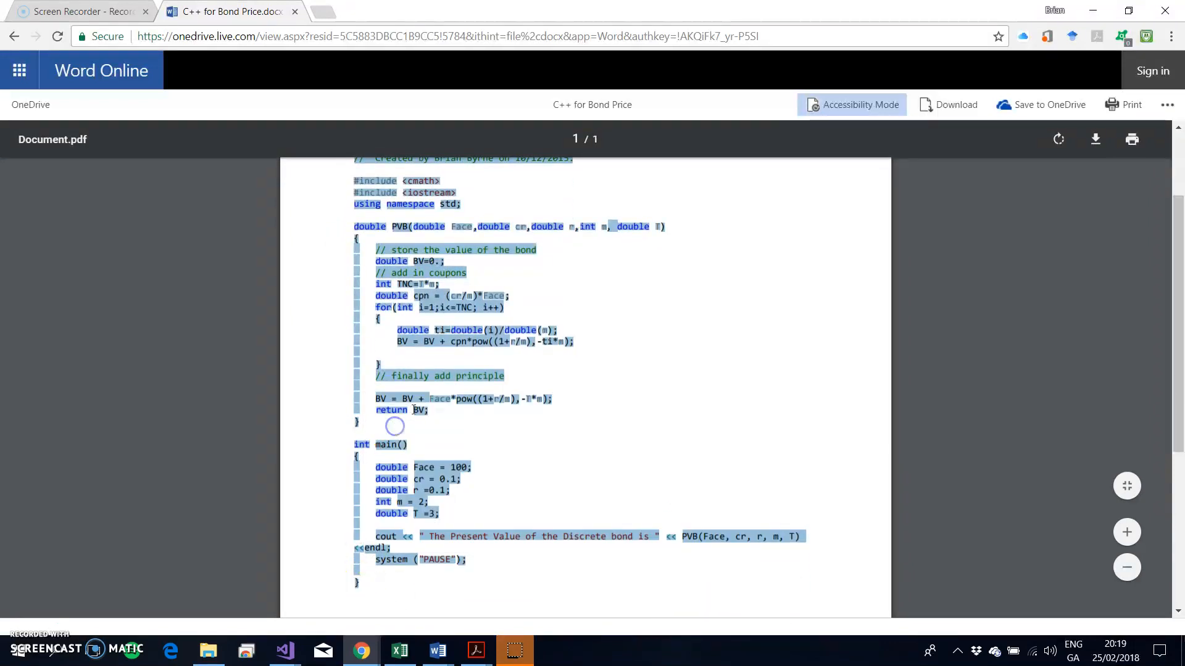
{"action": "left_click", "coordinate": [324, 11]}
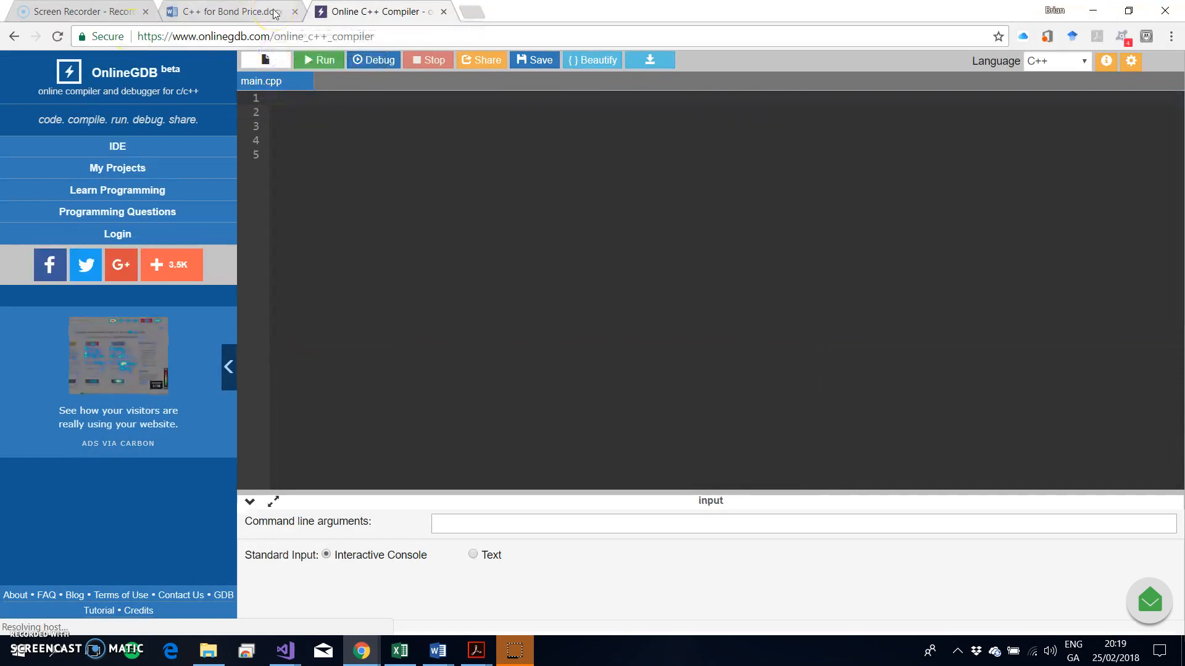
- Paste the copied bond pricing code into the empty editor and beautify its formatting
{"action": "right_click", "coordinate": [300, 172]}
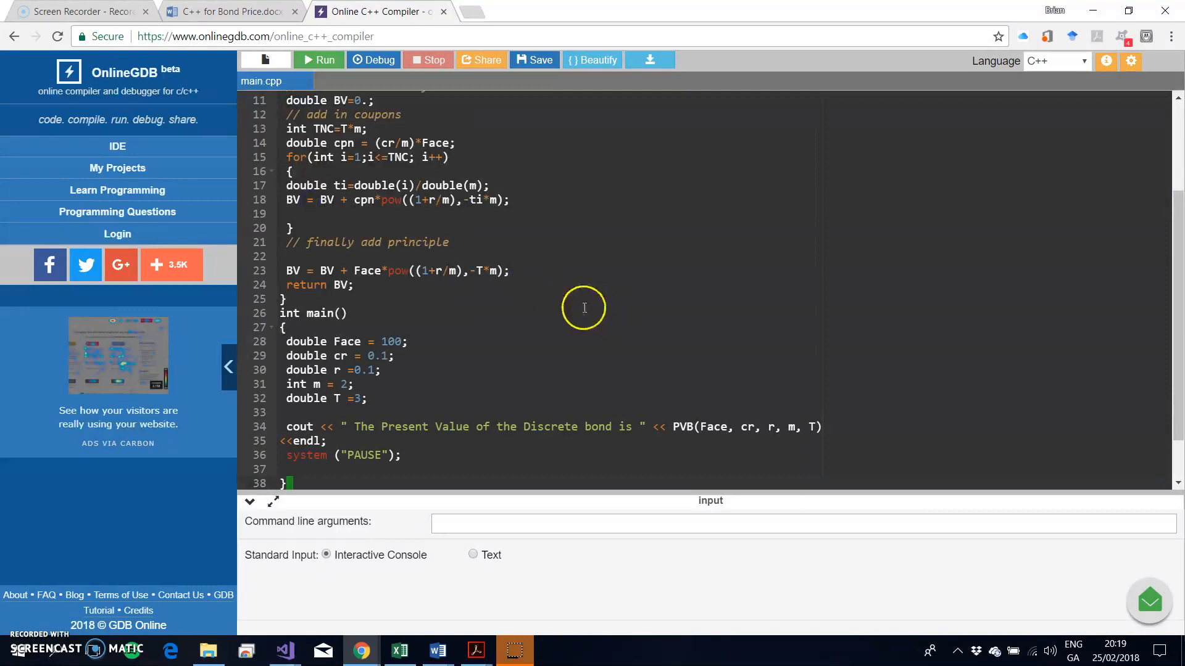
{"action": "mouse_move", "coordinate": [480, 283]}
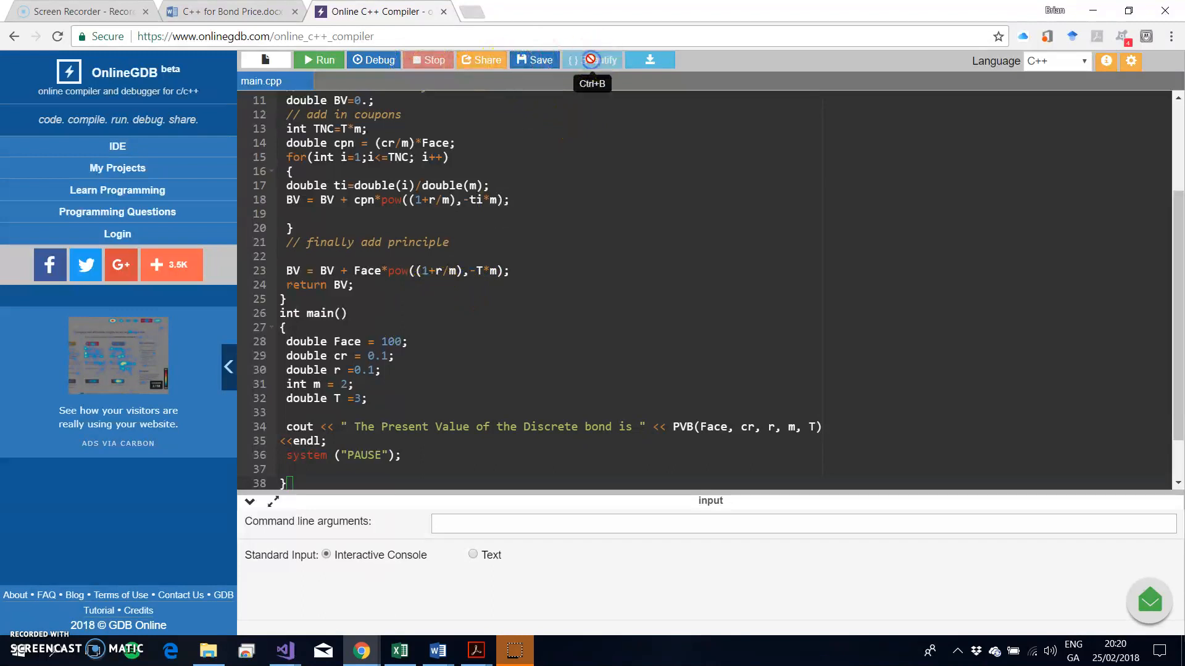
{"action": "left_click", "coordinate": [592, 59]}
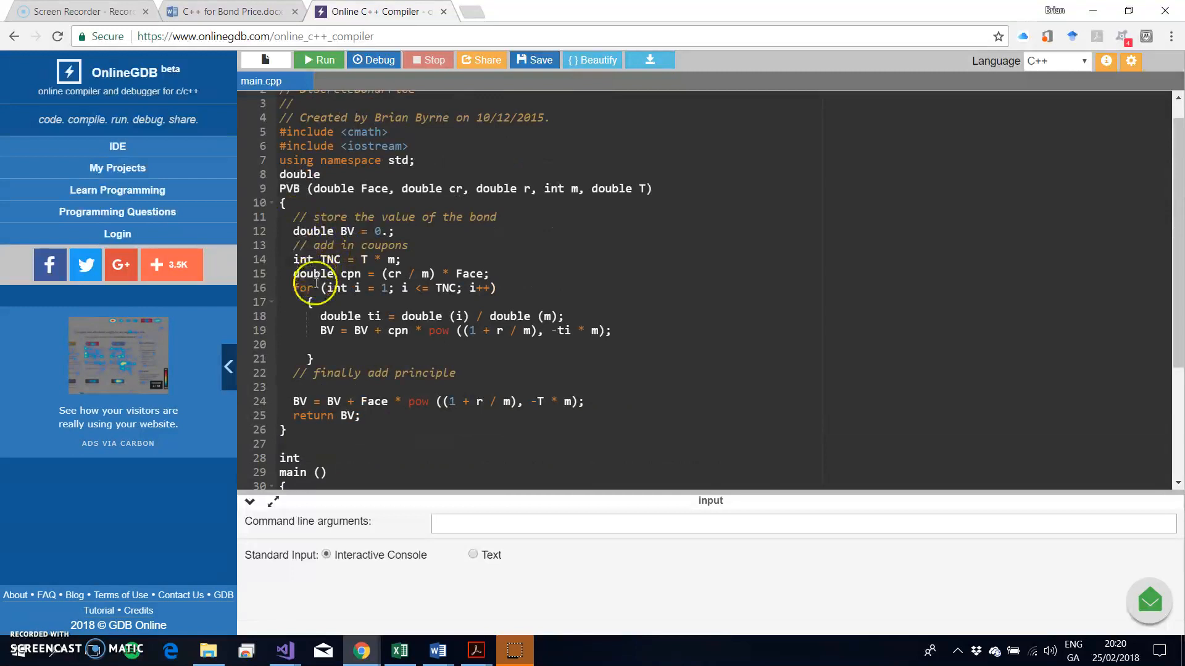
{"action": "scroll", "scroll_direction": "down", "scroll_amount": 3}
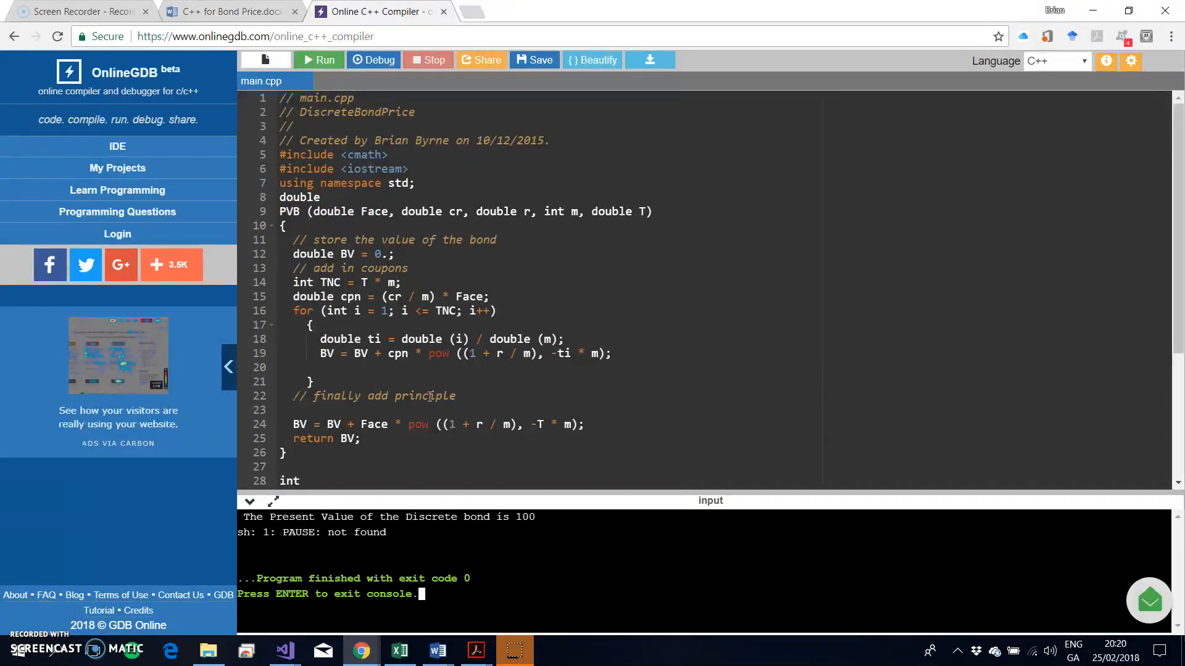
{"action": "scroll", "scroll_direction": "down", "scroll_amount": 3}
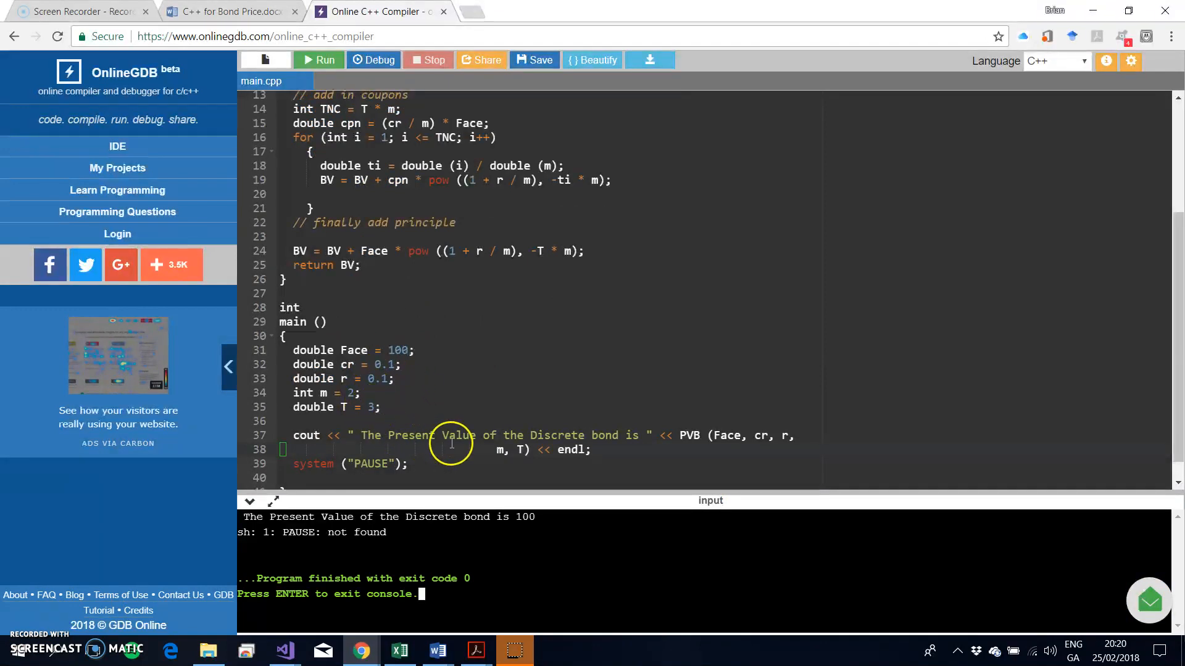
{"action": "mouse_move", "coordinate": [573, 436]}
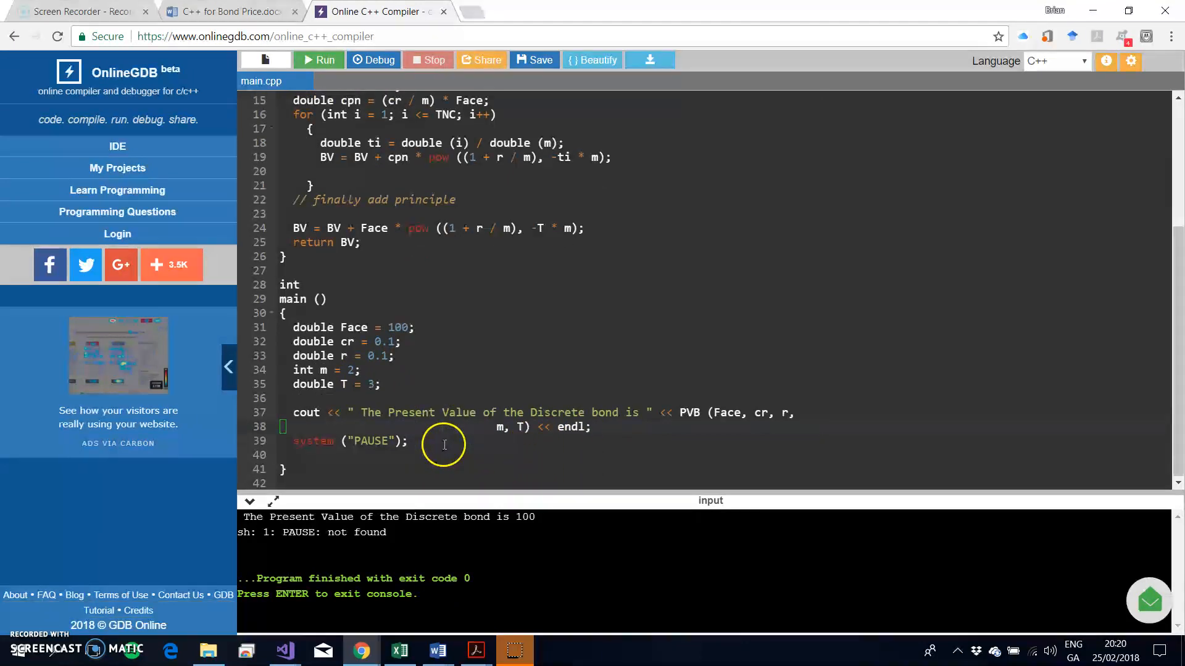
{"action": "scroll", "scroll_direction": "up", "scroll_amount": 3}
{"action": "type", "text": "2"}
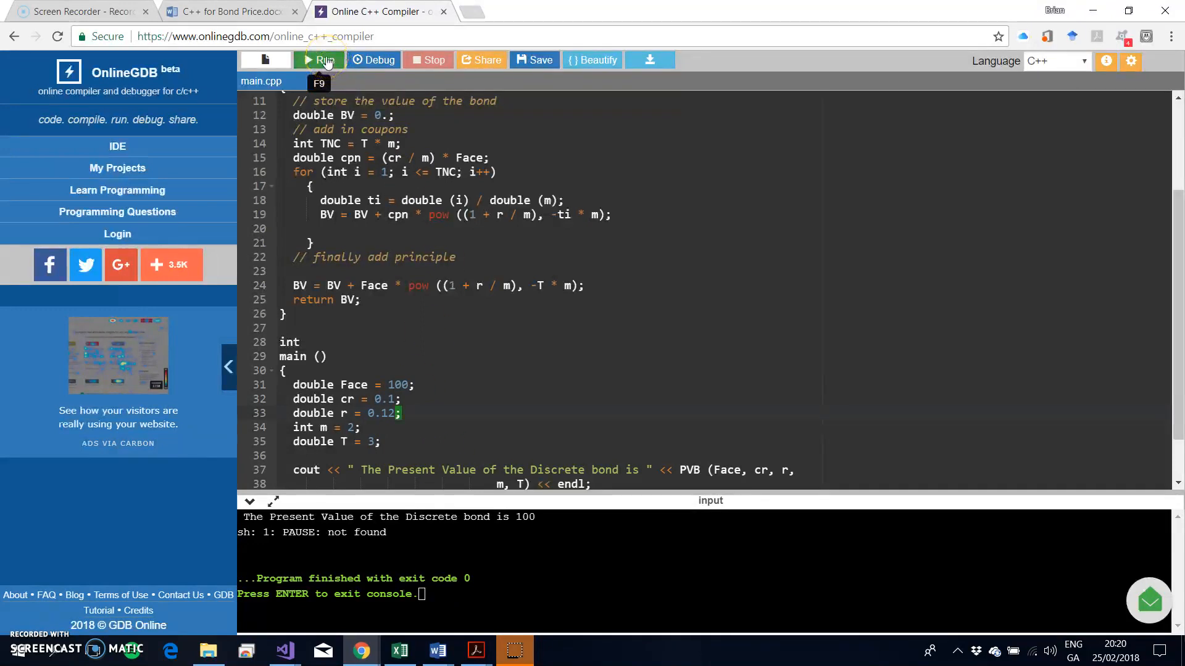
{"action": "left_click", "coordinate": [323, 59]}
{"action": "type", "text": "08"}
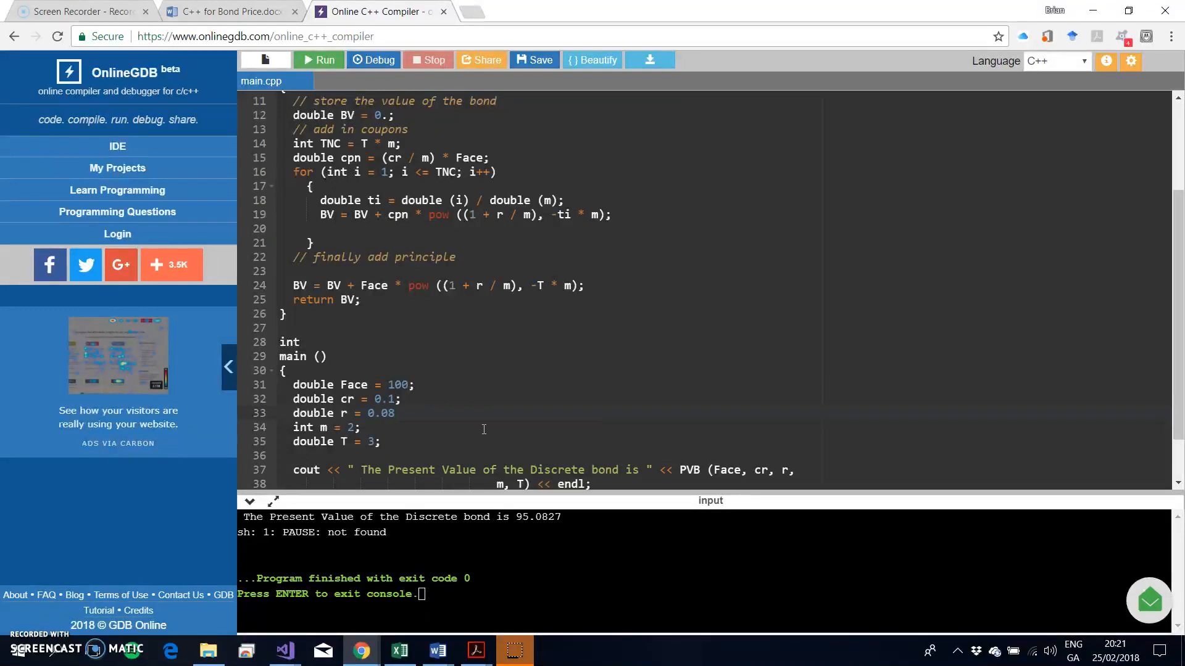
{"action": "left_click", "coordinate": [610, 59]}
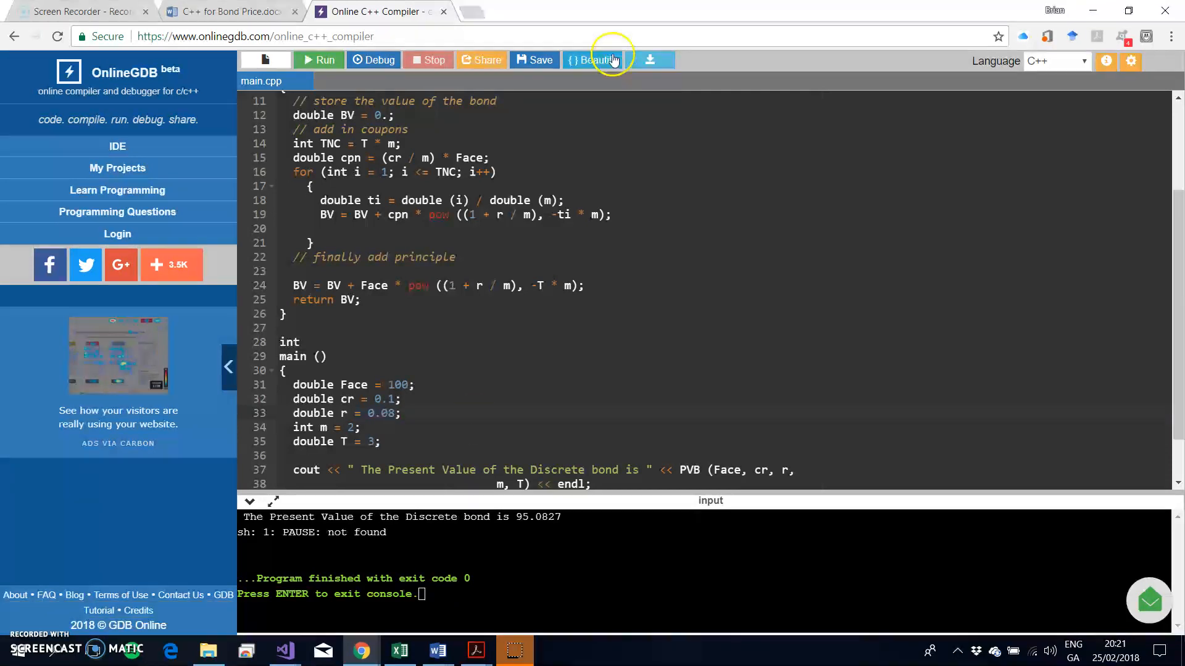
{"action": "left_click", "coordinate": [318, 59]}
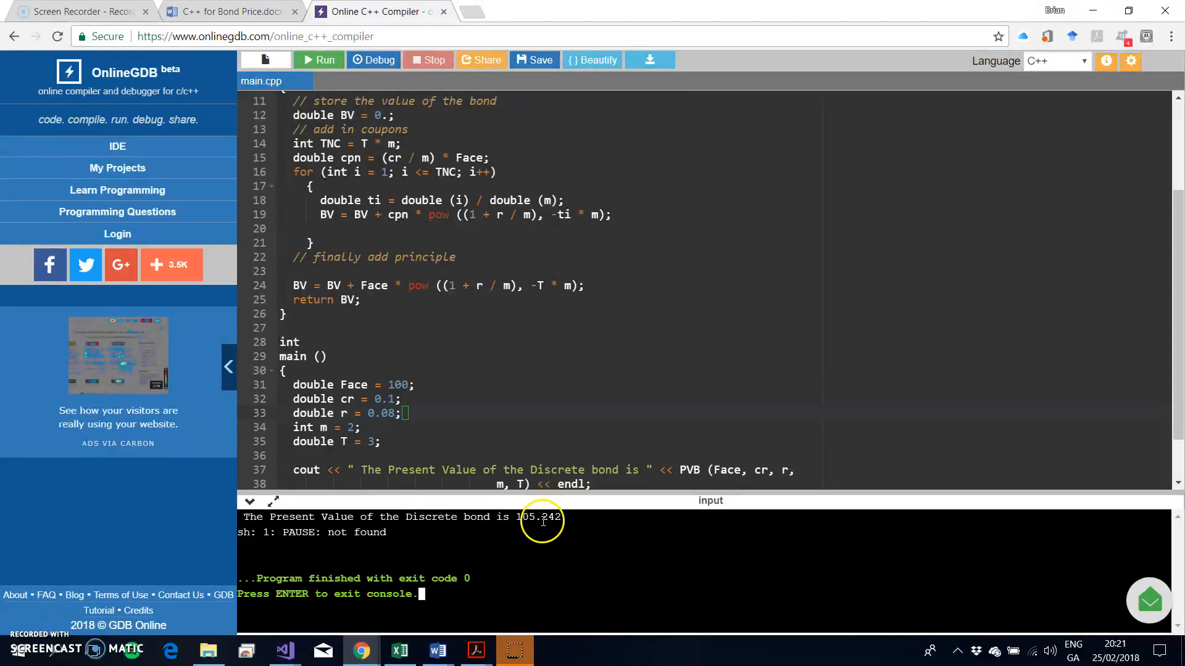
{"action": "mouse_move", "coordinate": [378, 256]}
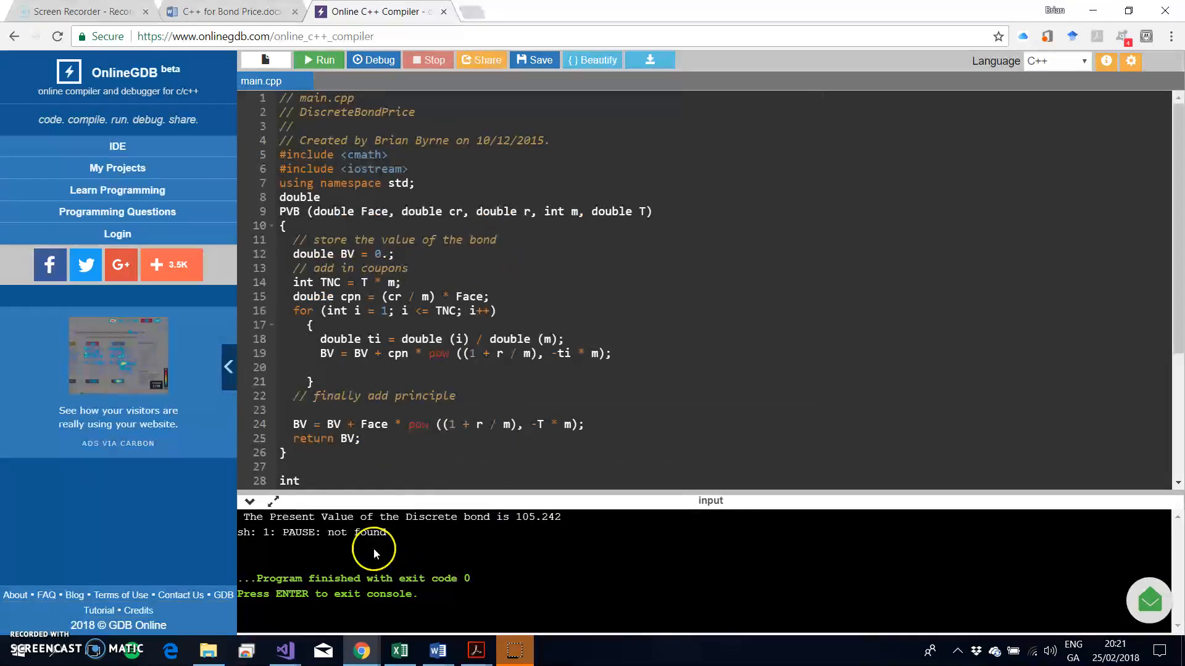
{"action": "scroll", "scroll_direction": "down", "scroll_amount": 3}
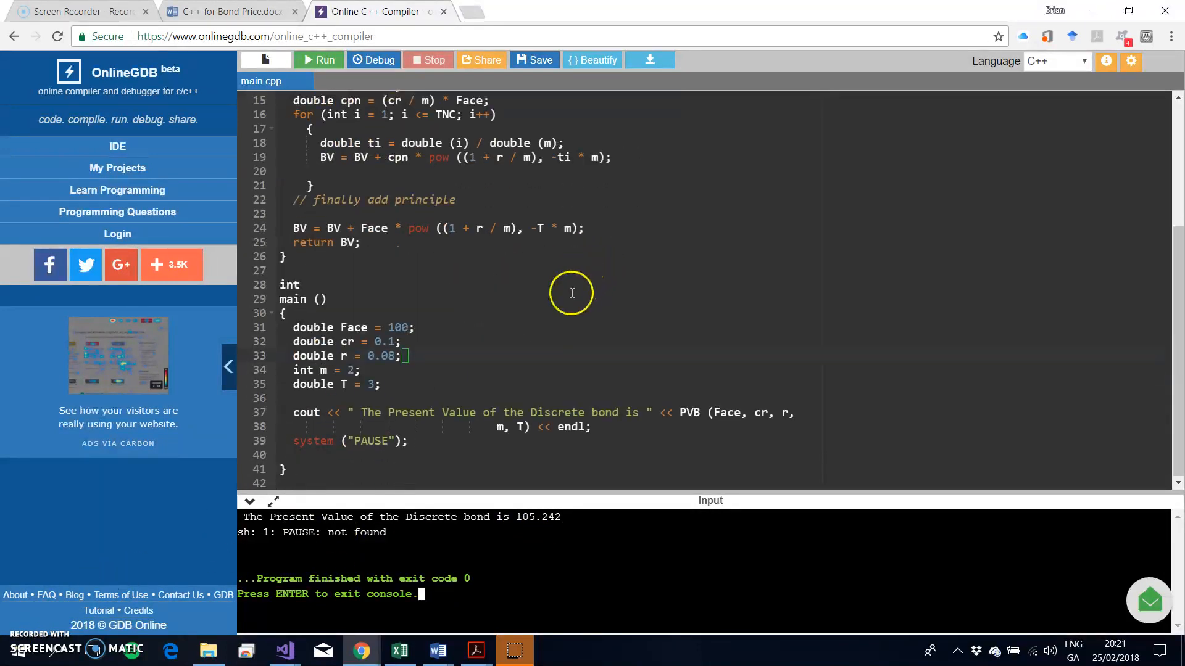
{"action": "mouse_move", "coordinate": [495, 429]}
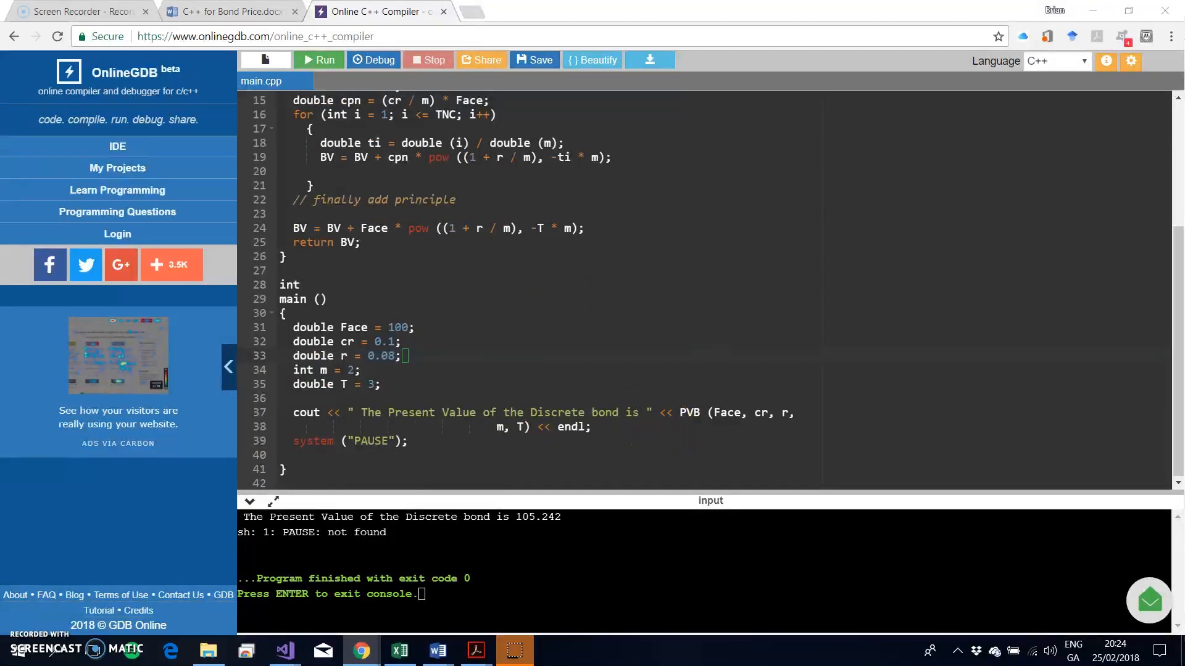
{"action": "mouse_move", "coordinate": [489, 487]}
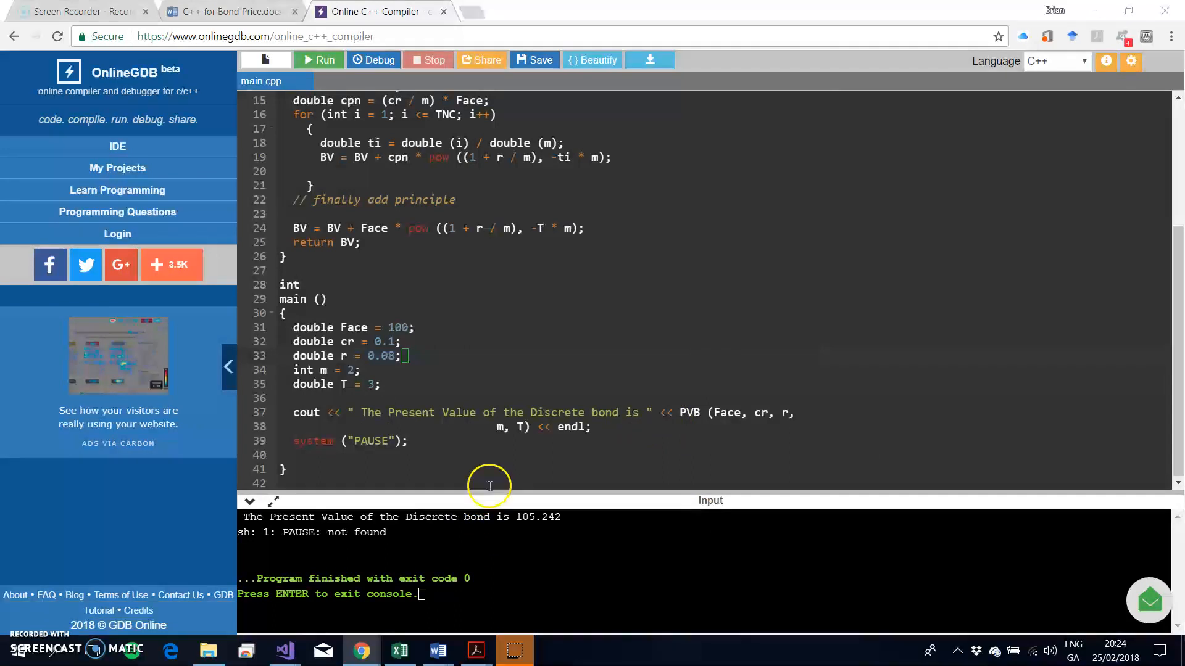
{"action": "mouse_move", "coordinate": [467, 400]}
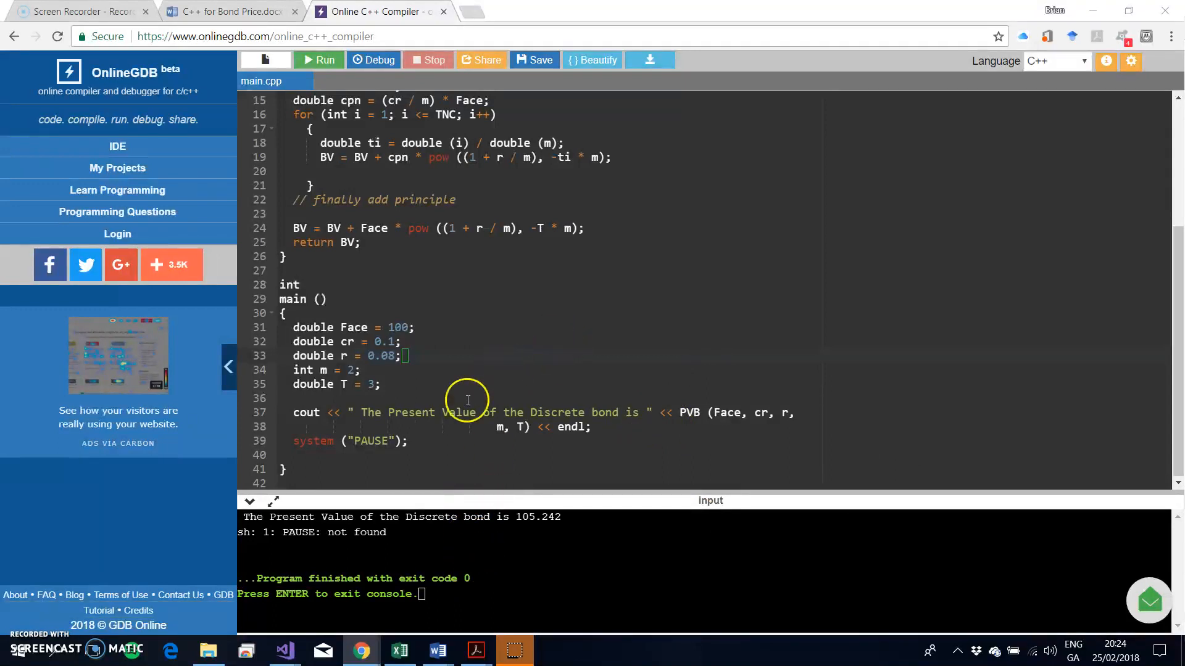
{"action": "mouse_move", "coordinate": [20, 624]}
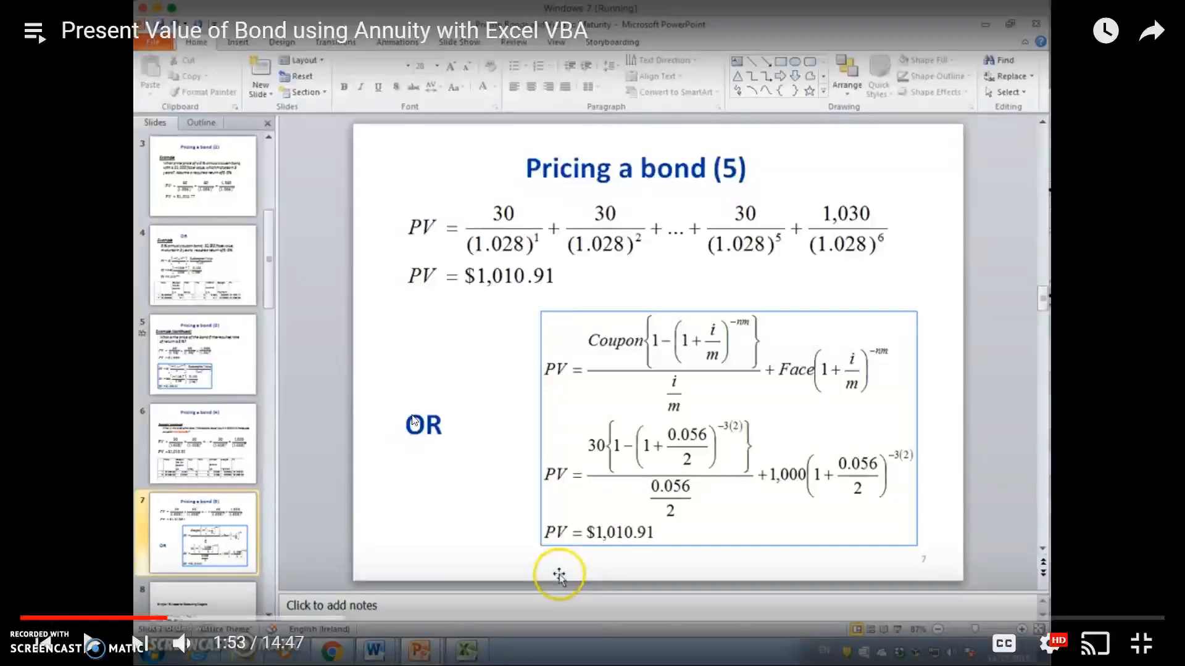
{"action": "mouse_move", "coordinate": [575, 358]}
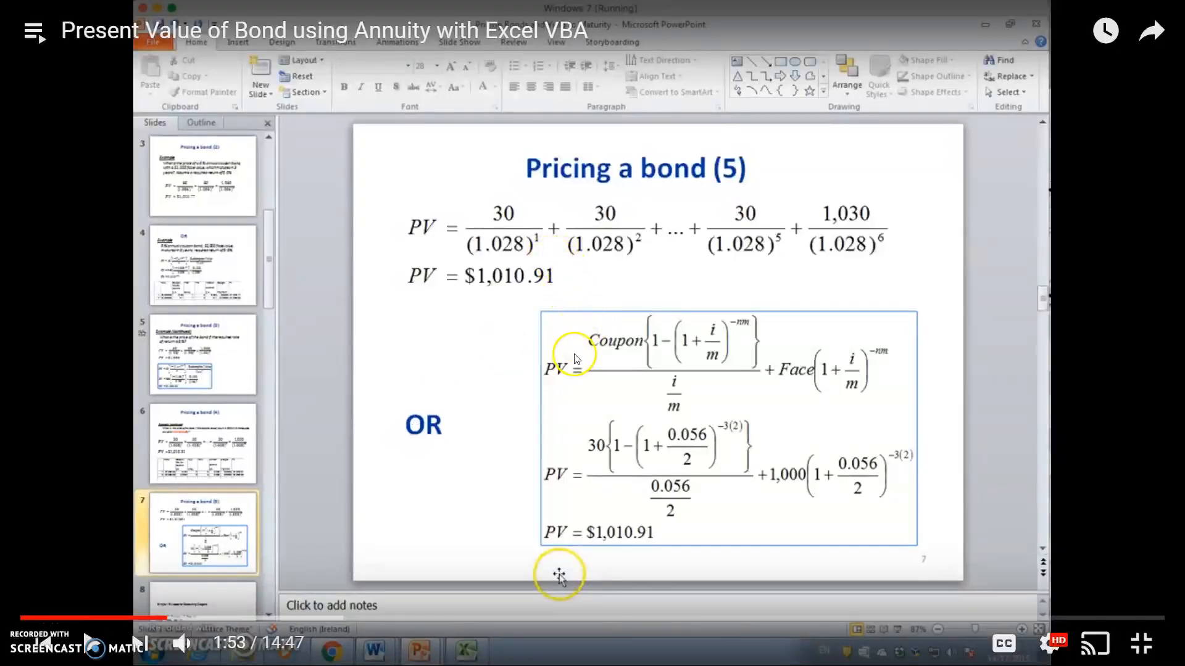
{"action": "mouse_move", "coordinate": [538, 222]}
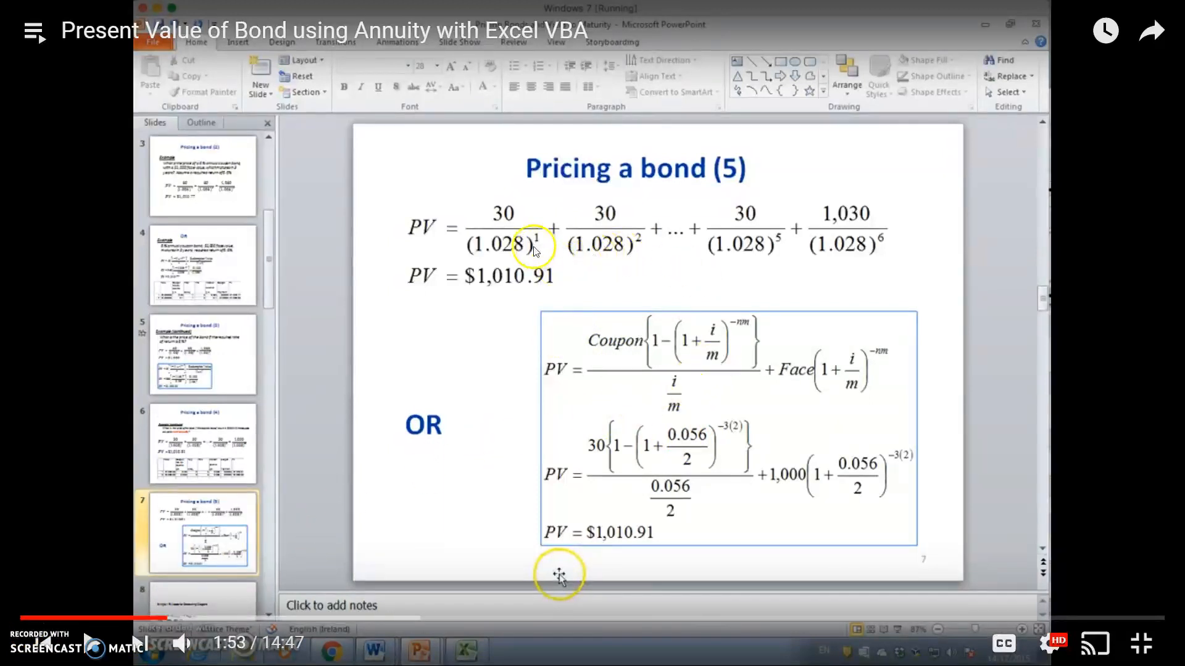
{"action": "mouse_move", "coordinate": [601, 289]}
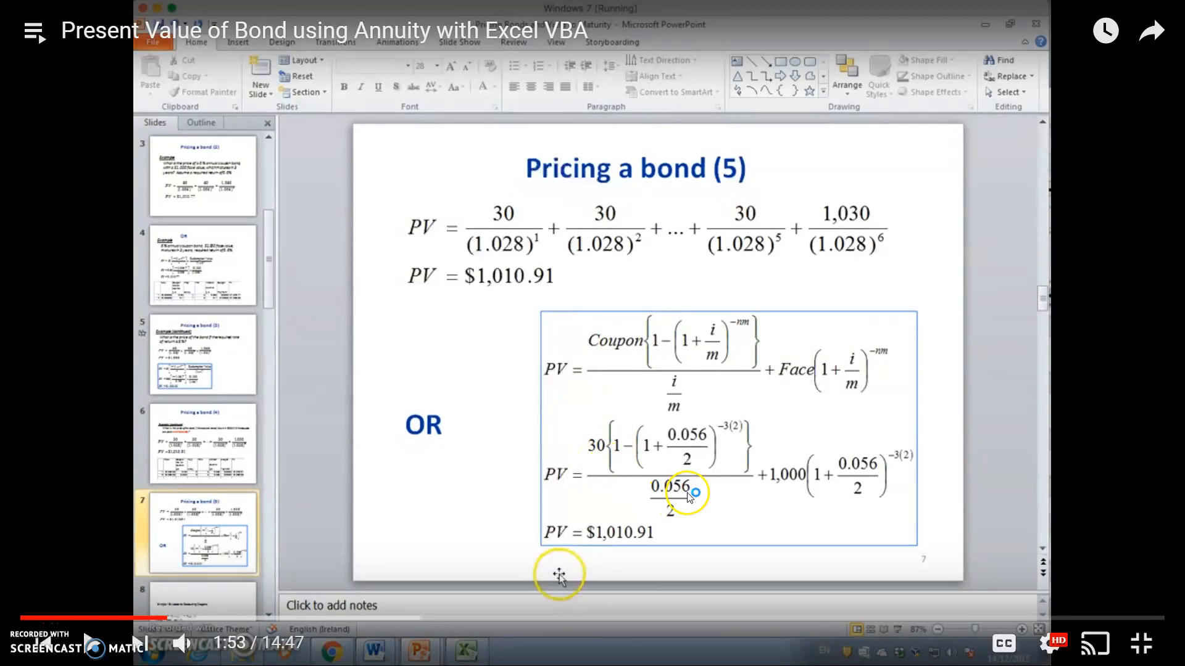
{"action": "mouse_move", "coordinate": [733, 434]}
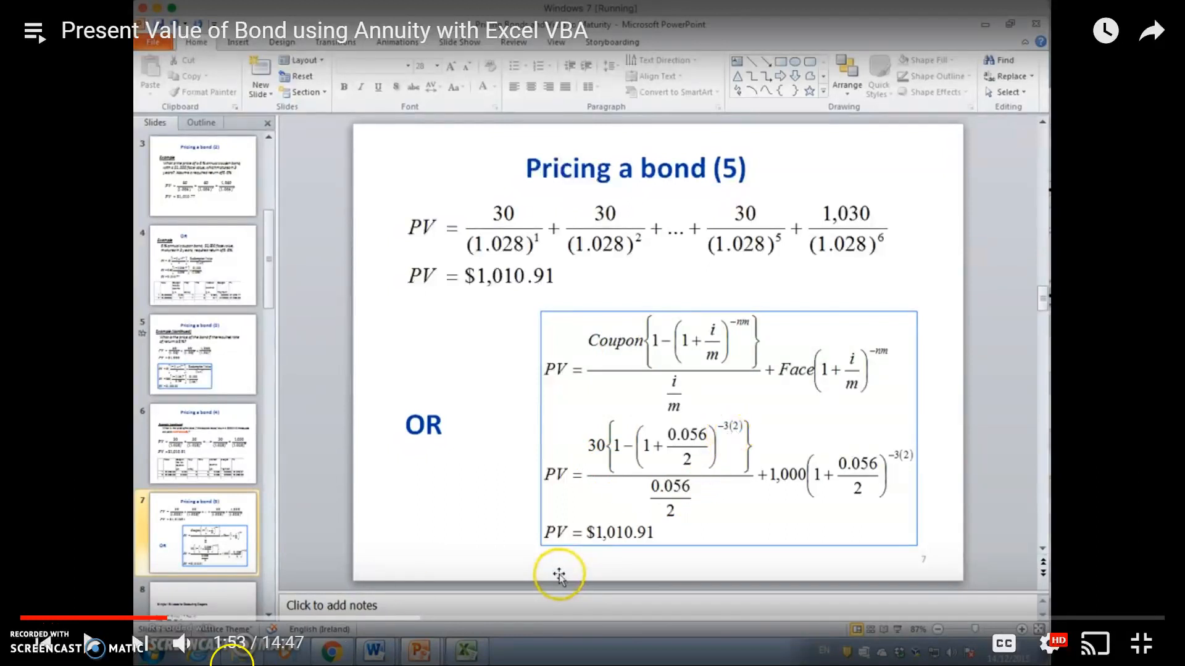
{"action": "mouse_move", "coordinate": [168, 594]}
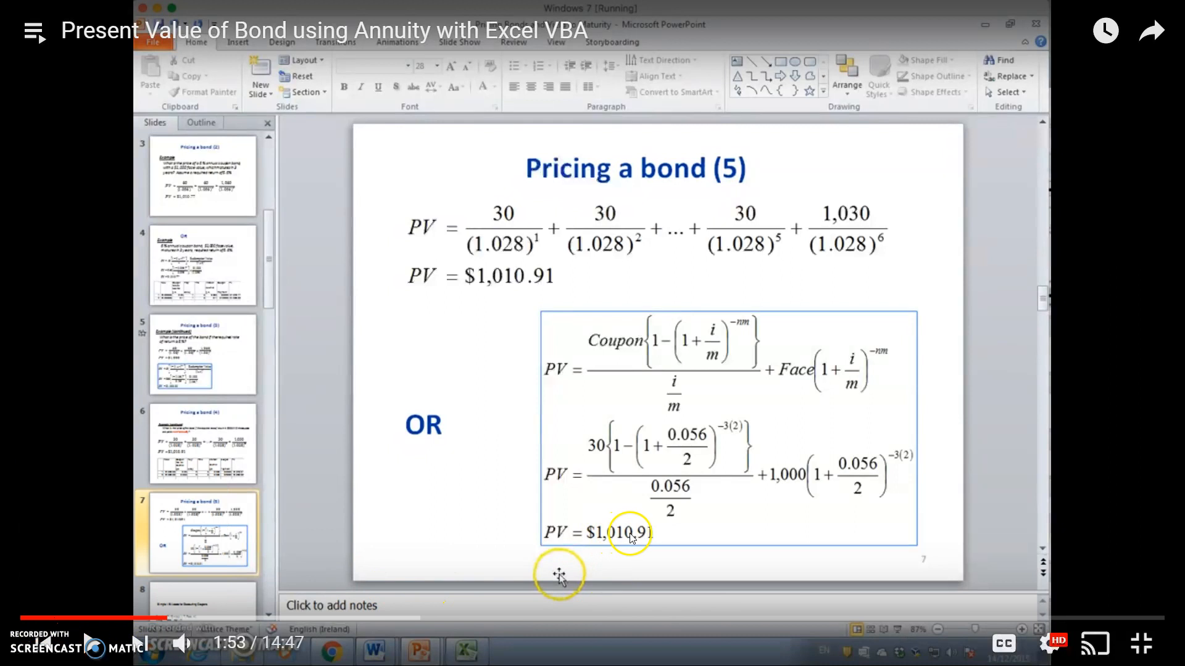
{"action": "mouse_move", "coordinate": [367, 539]}
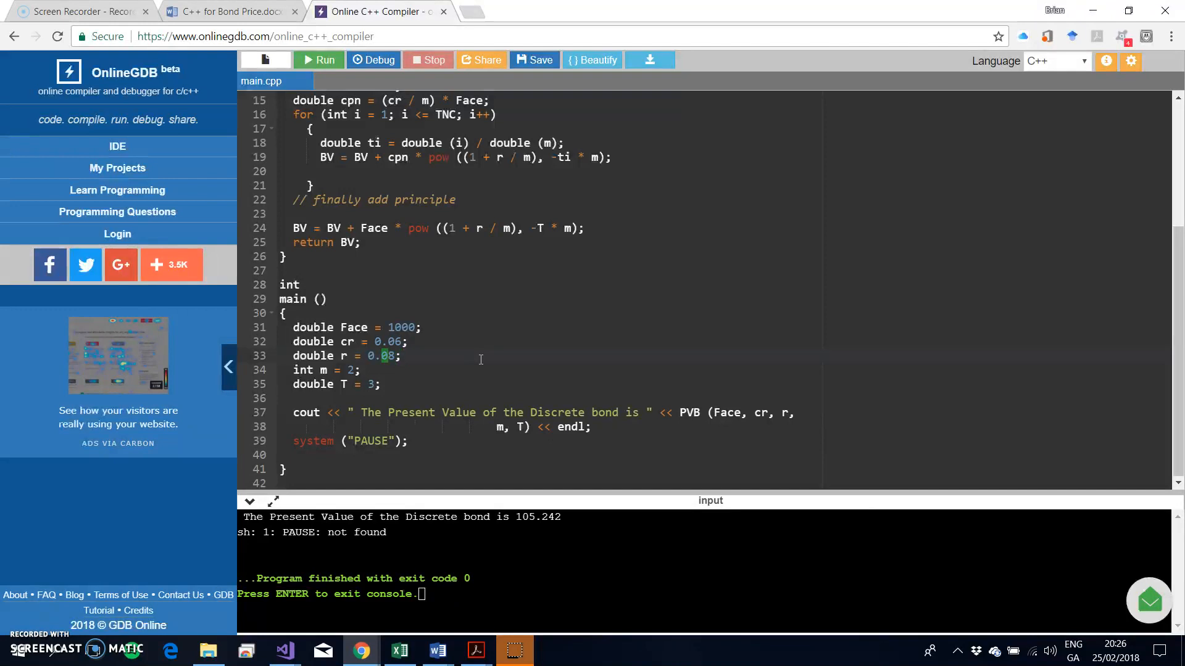
- Change the discount rate r to 0.056 and rerun so the present value prints 1010.91
{"action": "key", "text": "Backspace"}
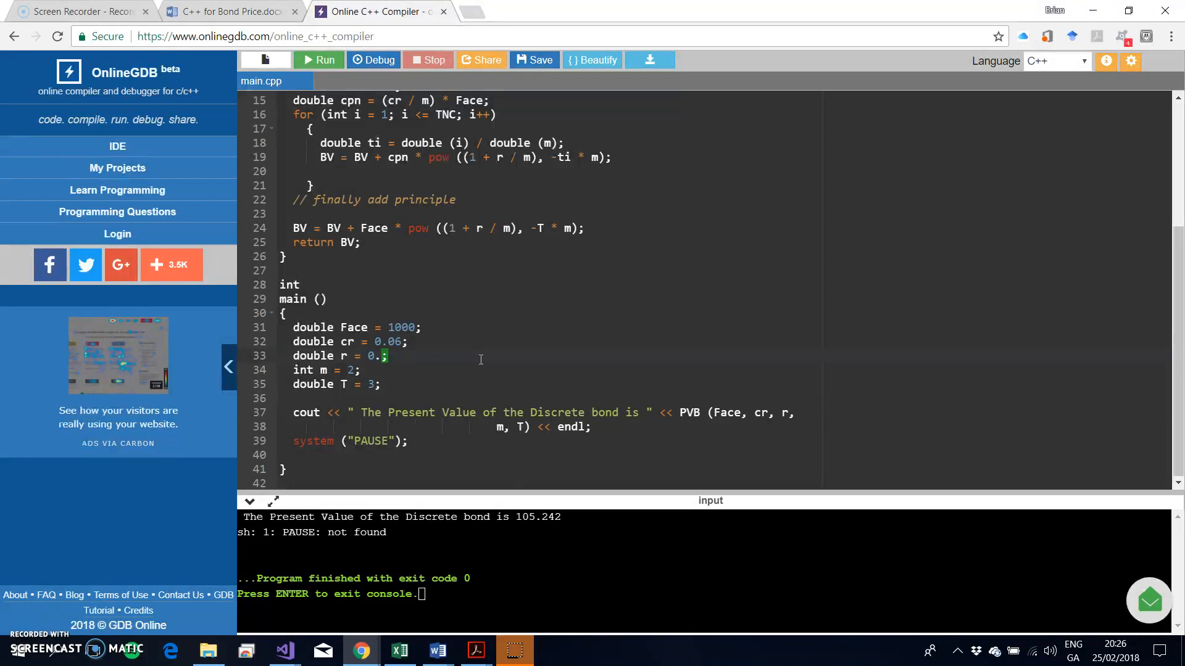
{"action": "type", "text": "056"}
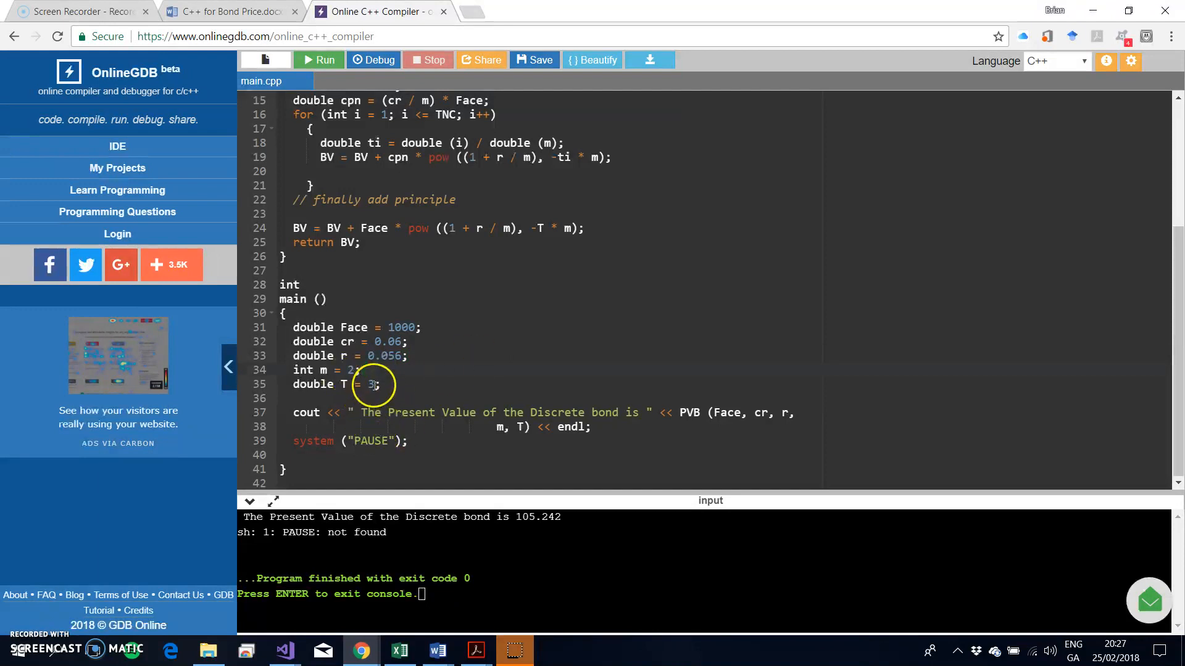
{"action": "mouse_move", "coordinate": [311, 60]}
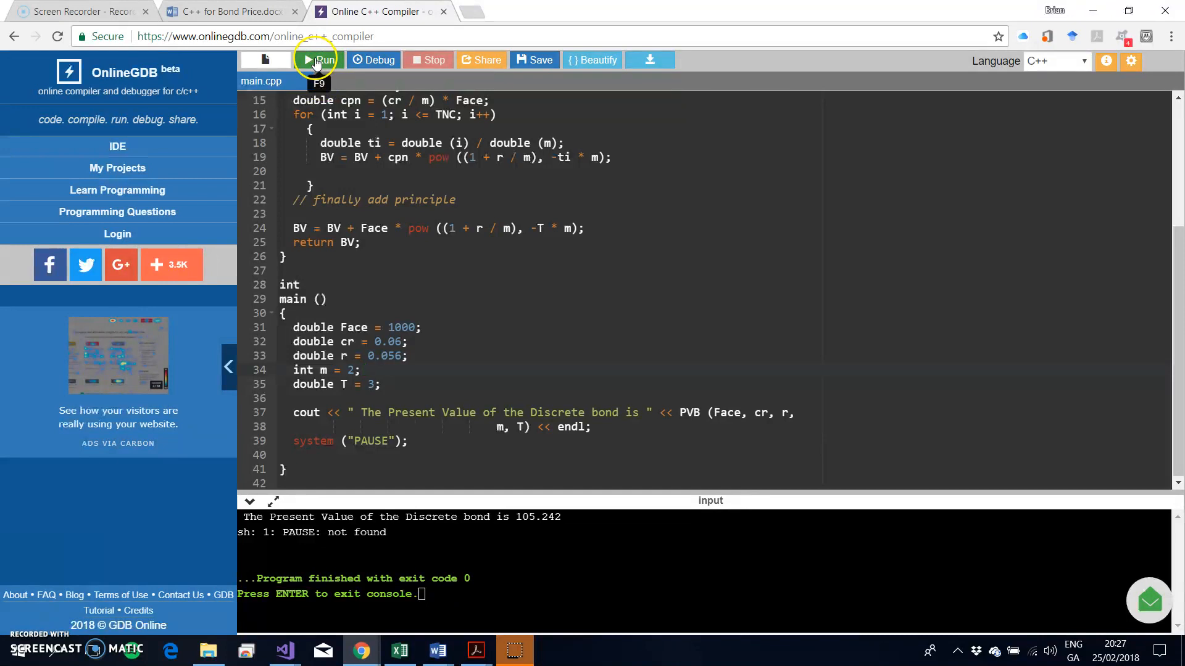
{"action": "left_click", "coordinate": [312, 59]}
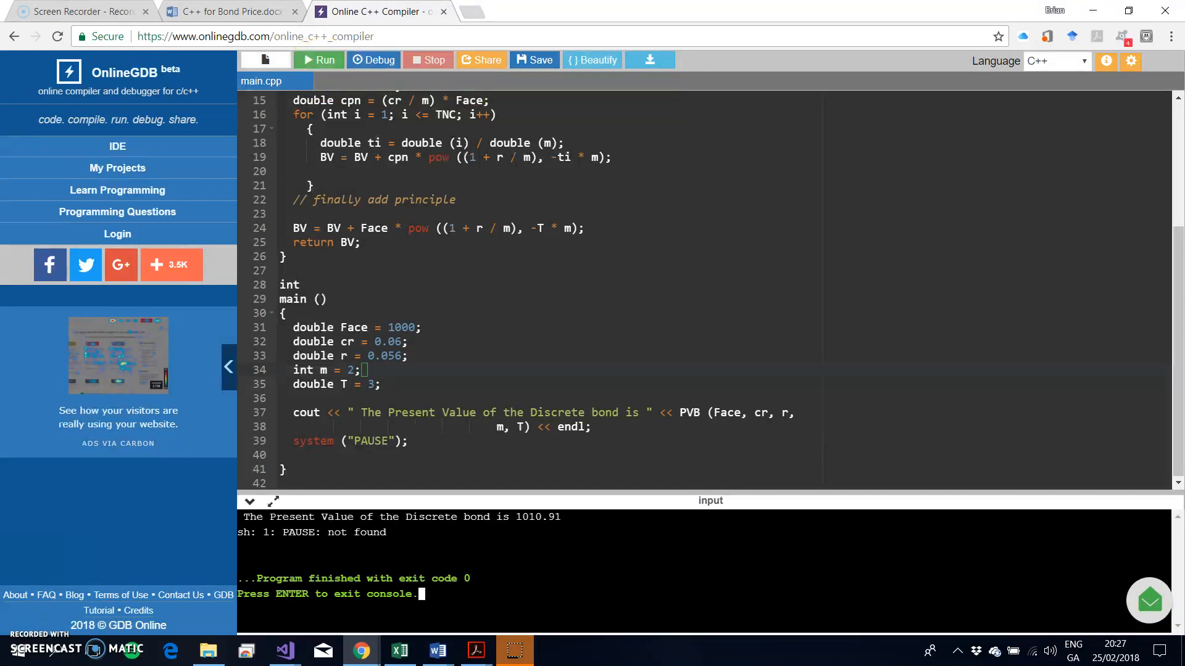
{"action": "mouse_move", "coordinate": [489, 528]}
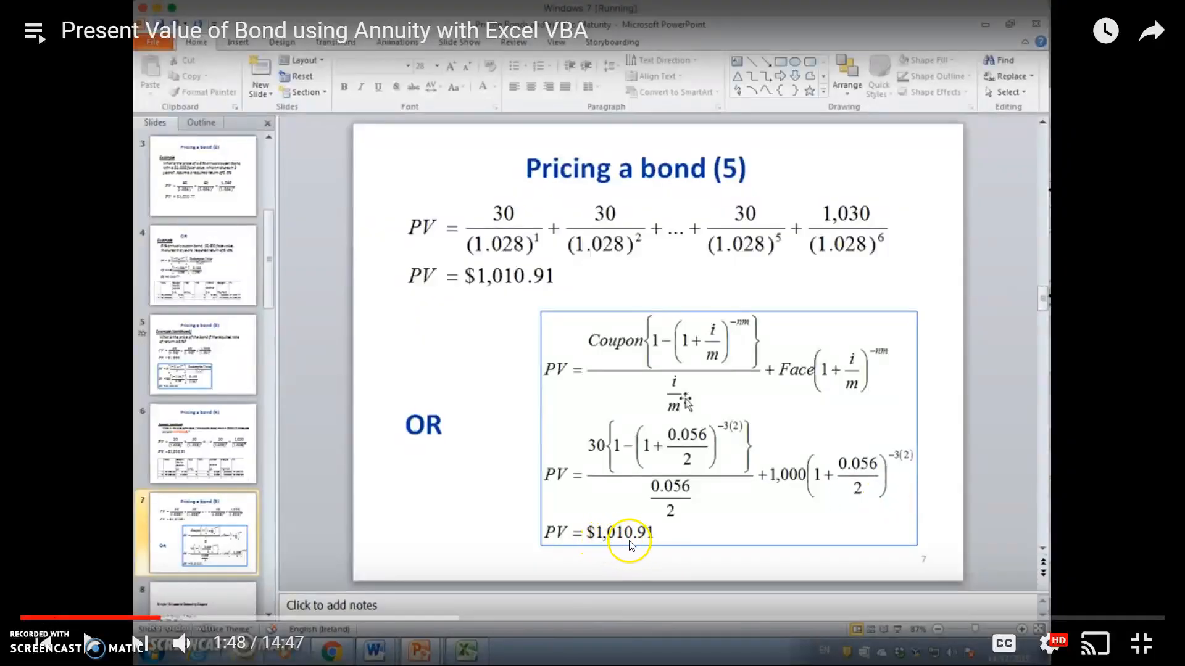
{"action": "mouse_move", "coordinate": [1141, 647]}
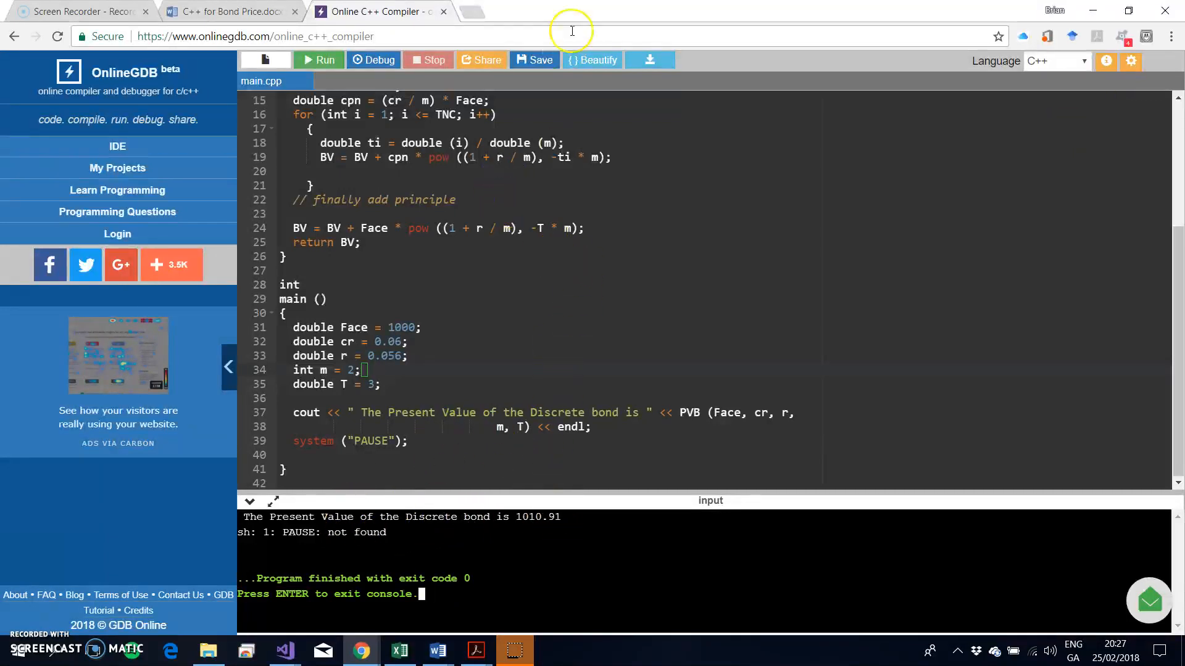
{"action": "mouse_move", "coordinate": [484, 63]}
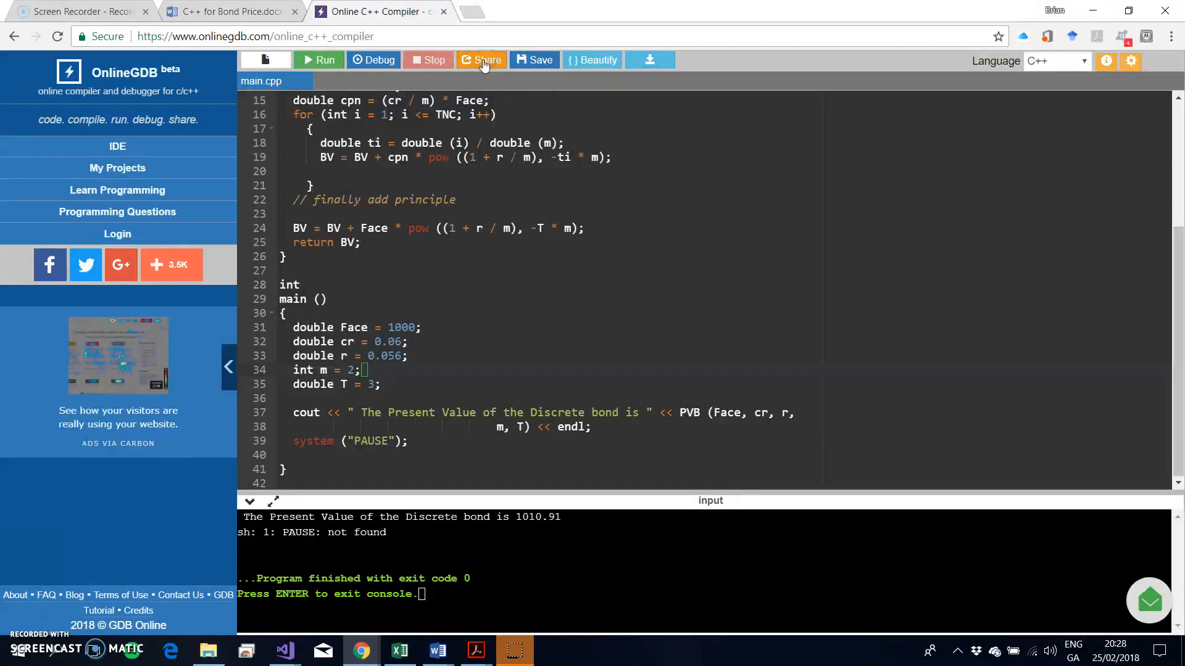
- Generate a Share Code link for the program and copy it to the clipboard
{"action": "left_click", "coordinate": [483, 59]}
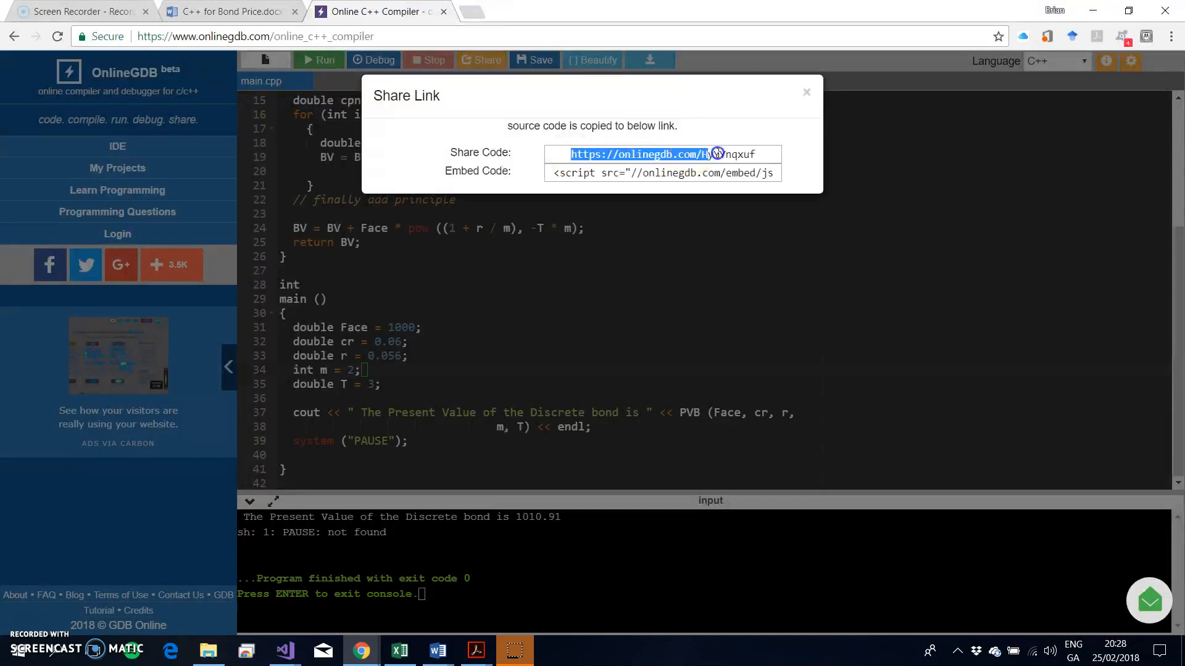
{"action": "right_click", "coordinate": [716, 153]}
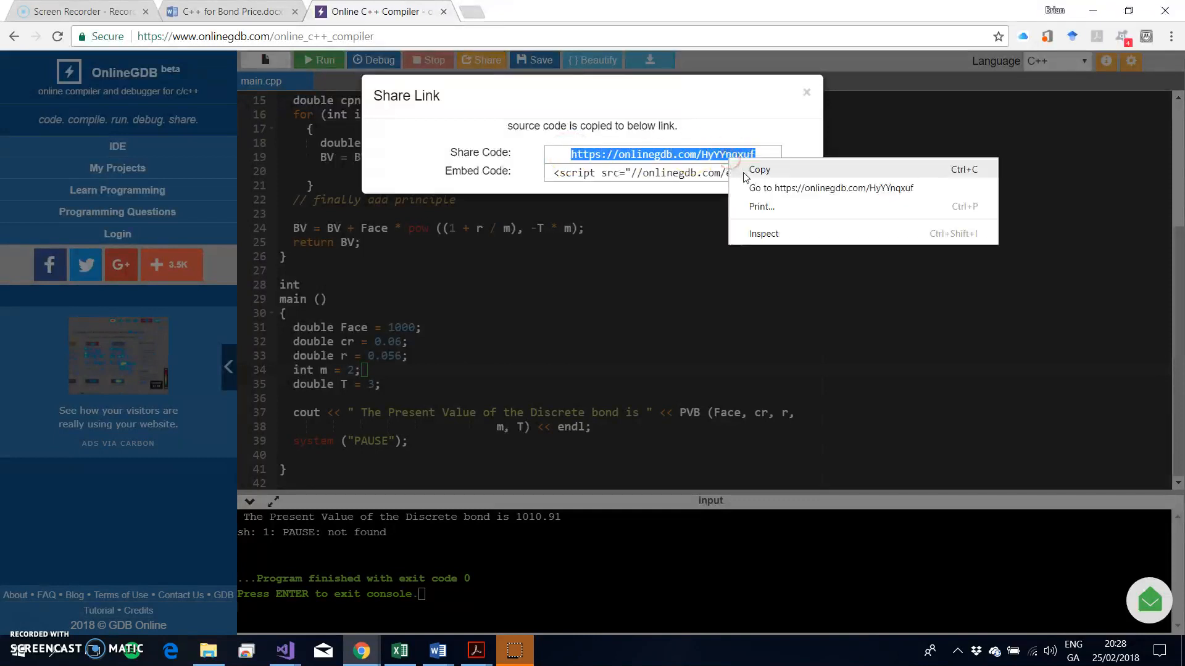
{"action": "left_click", "coordinate": [759, 169]}
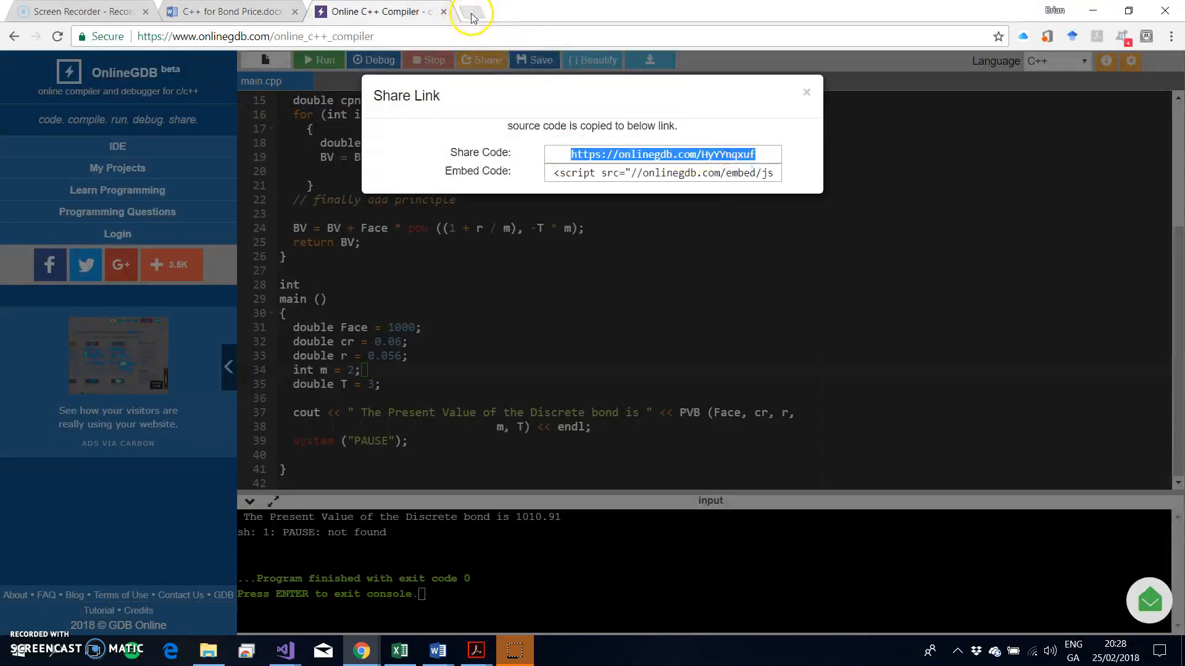
{"action": "mouse_move", "coordinate": [480, 17]}
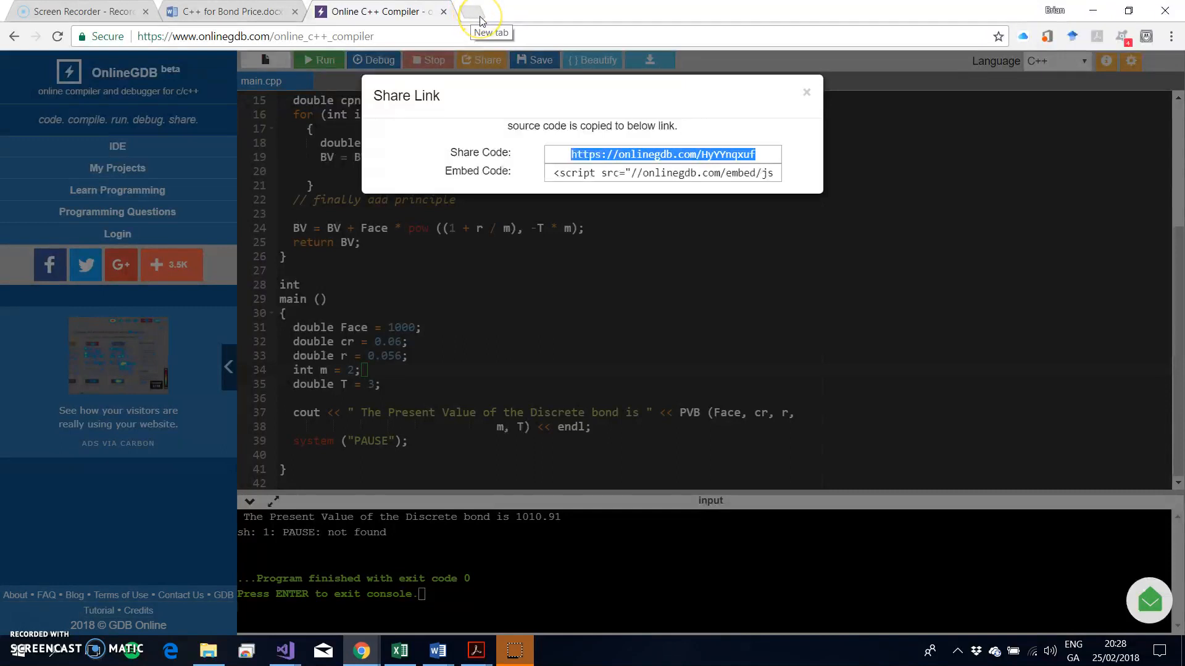